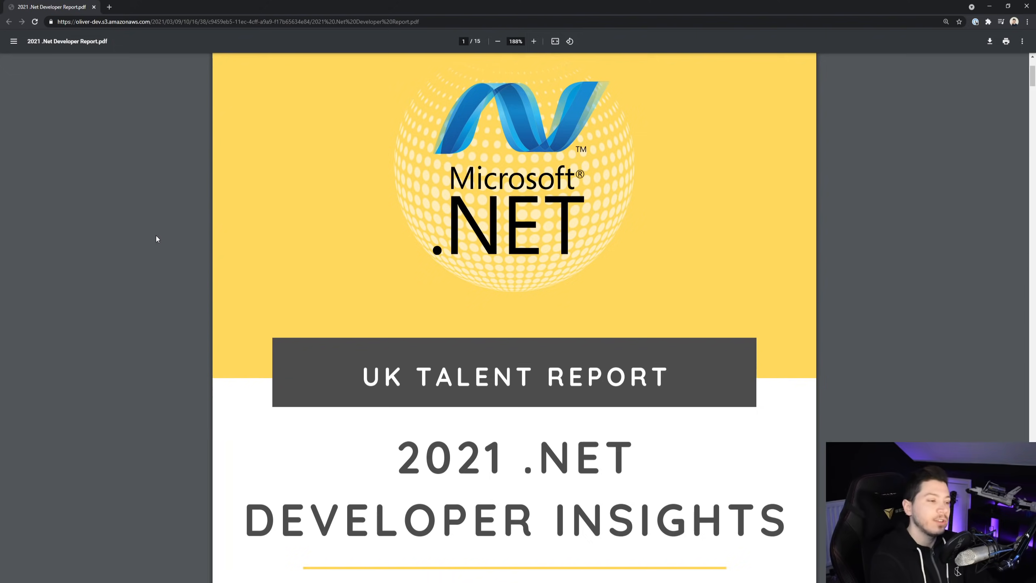
mouse_move(293, 283)
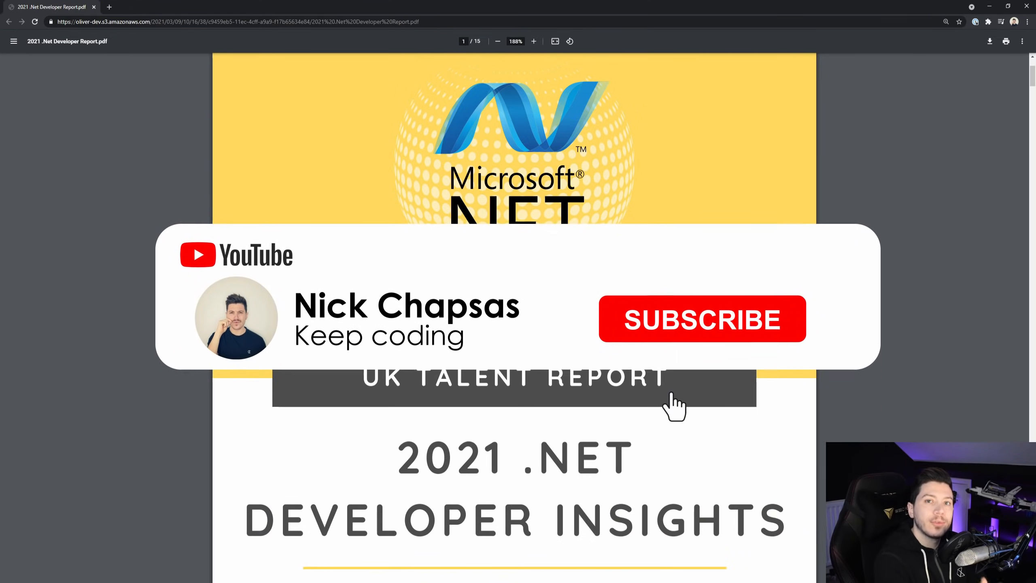
Scroll from the cover to page 2's purple statistics band (31.3K, 12%, 1.5)
left_click(701, 318)
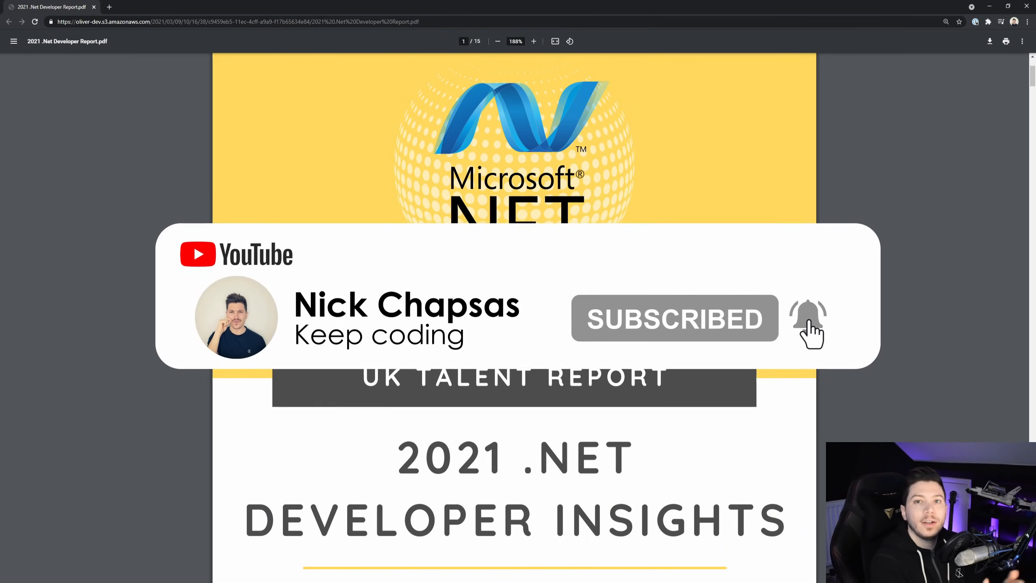
scroll("down", 3)
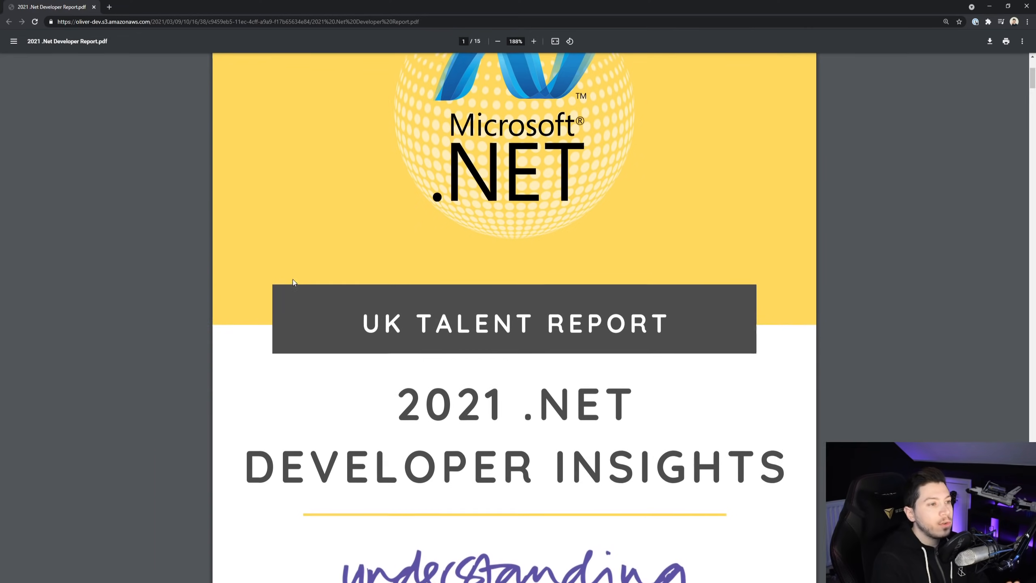
scroll("up", 3)
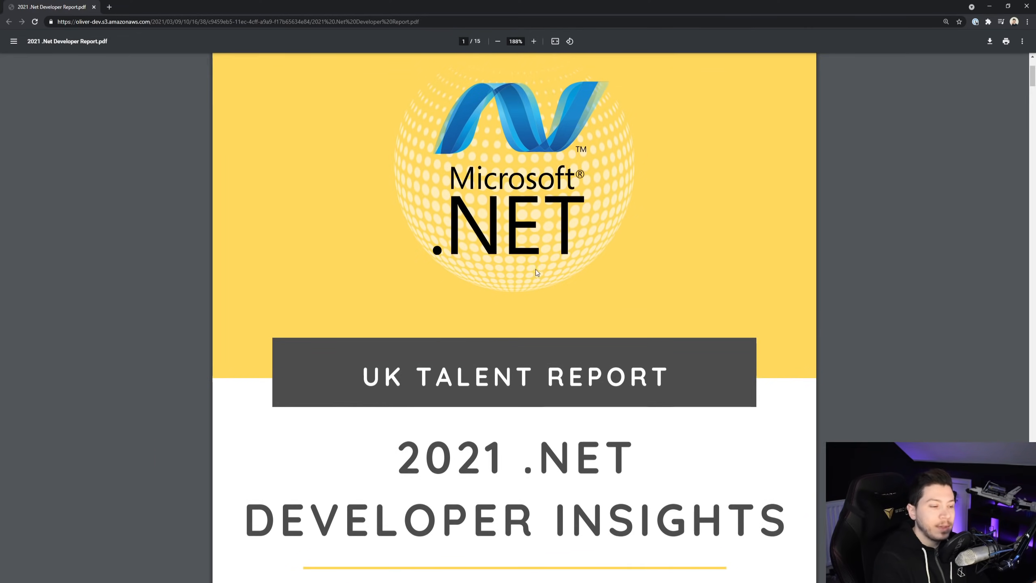
scroll("down", 3)
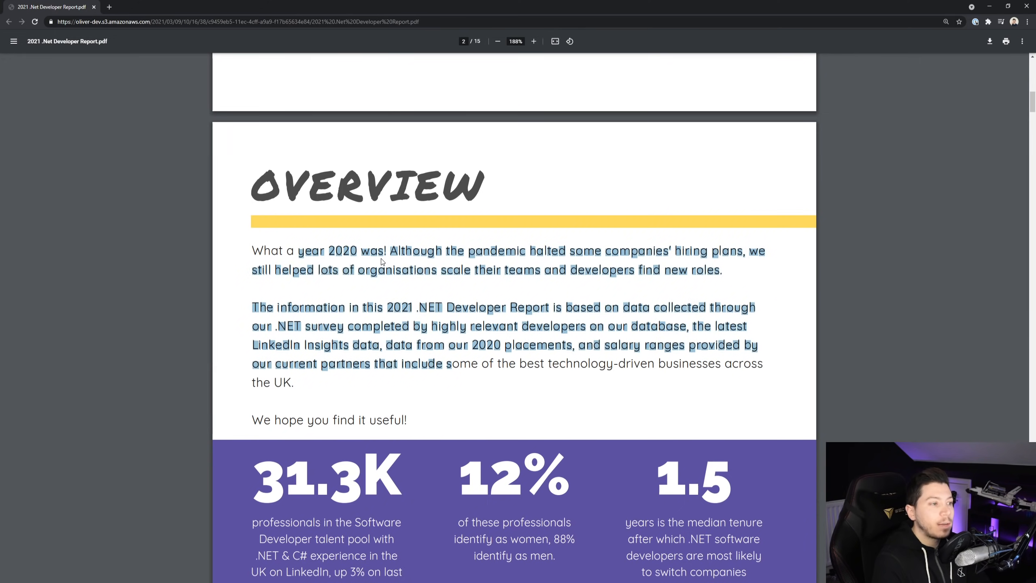
scroll("down", 3)
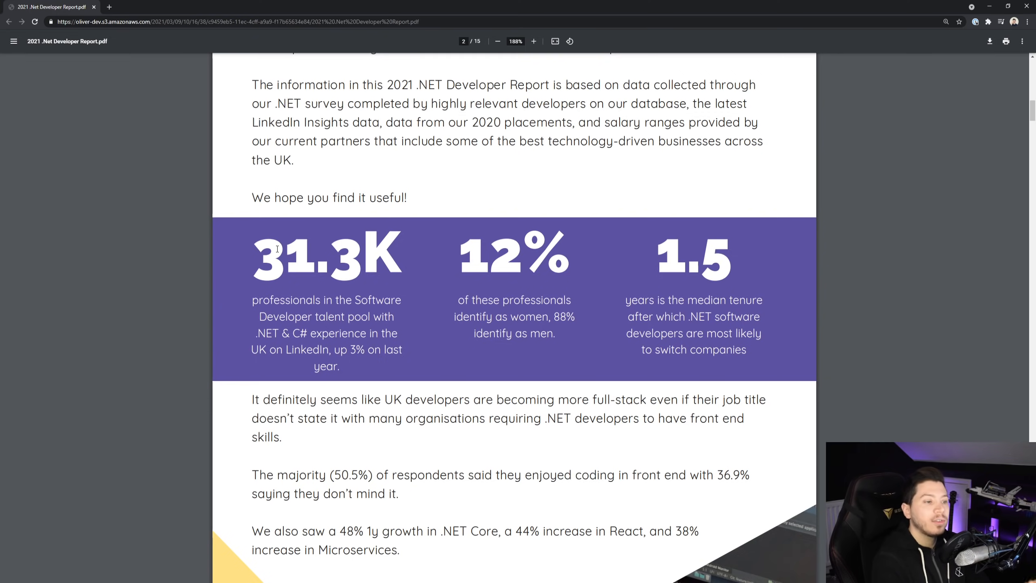
scroll("down", 3)
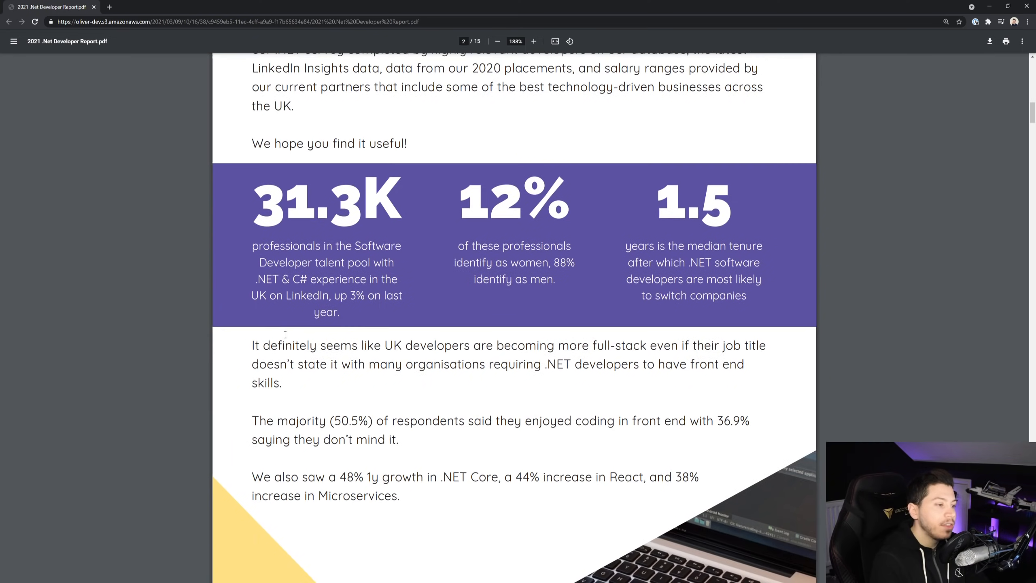
scroll("down", 3)
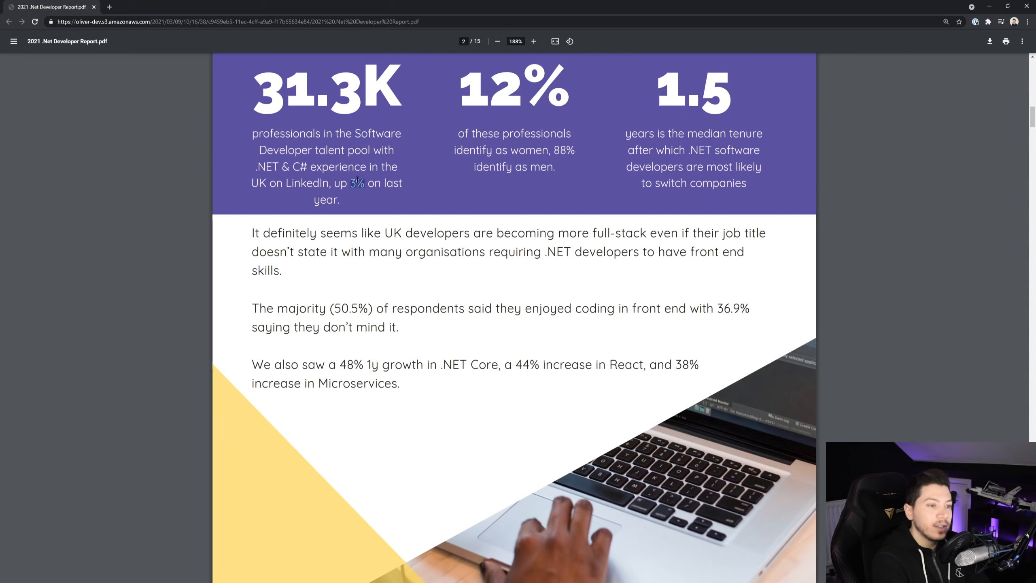
Scroll to the bottom of page 2 and highlight the 38% Microservices growth figure
scroll("down", 3)
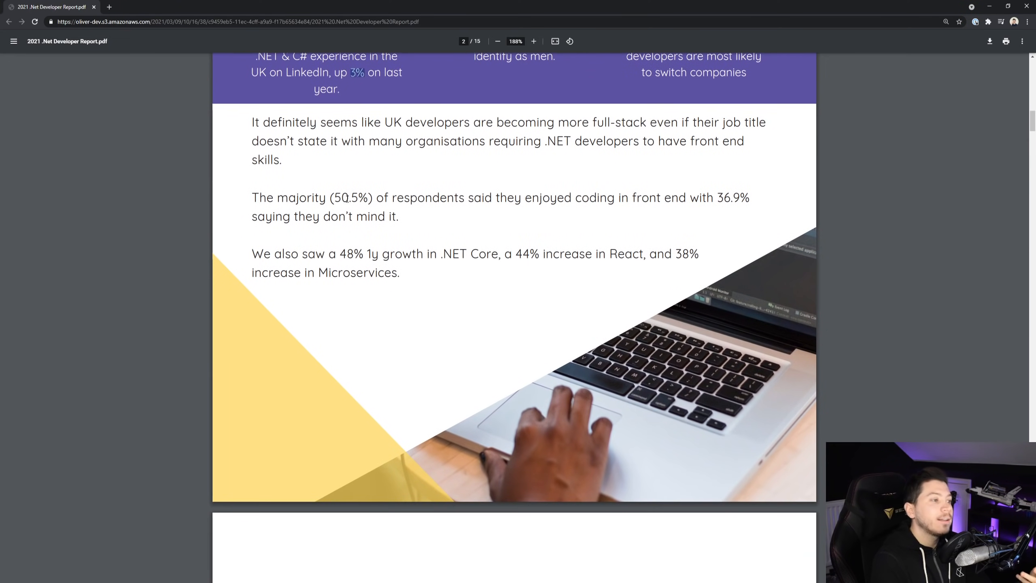
scroll("down", 3)
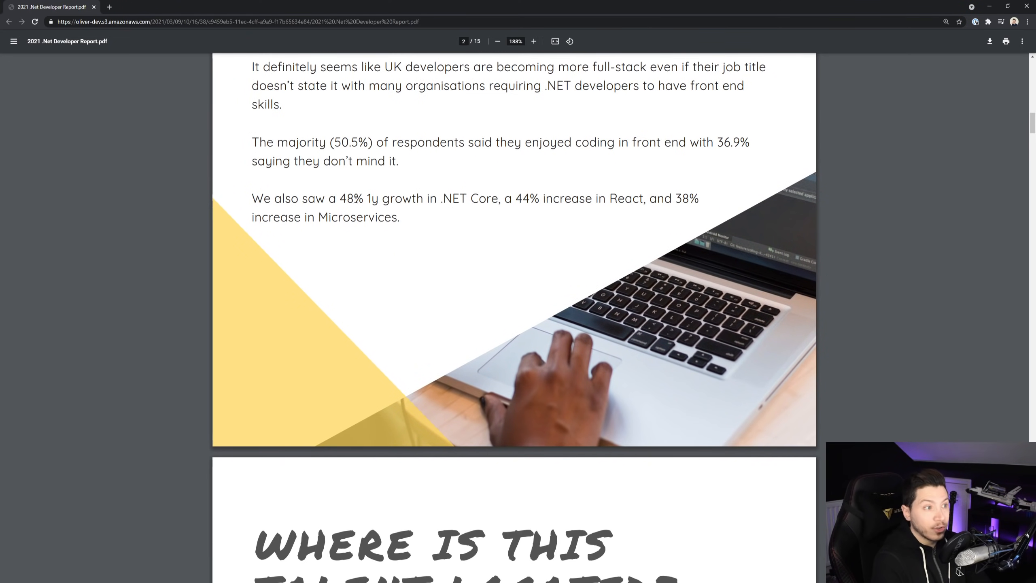
double_click(351, 198)
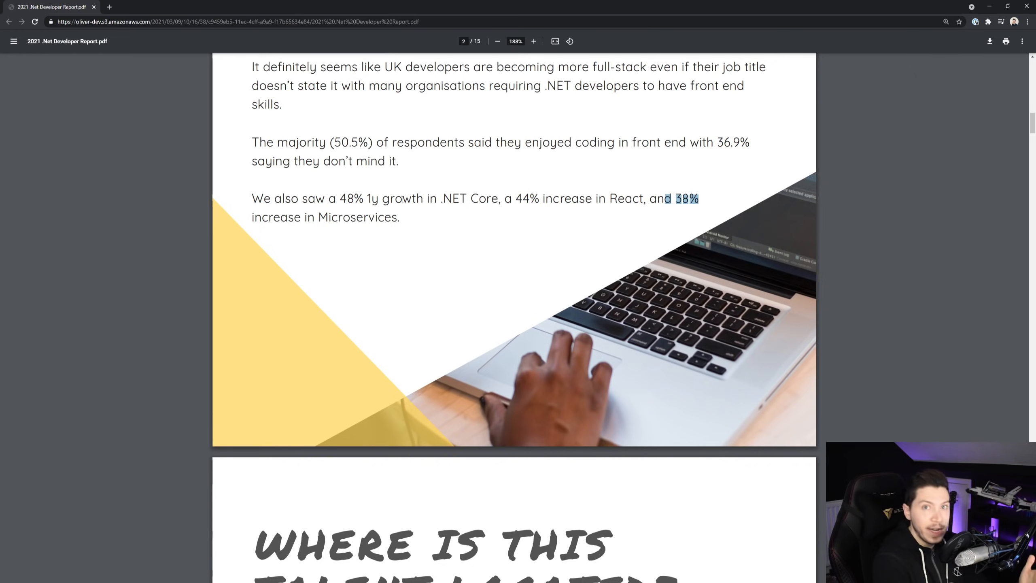
Scroll into page 3's UK talent map and Top Locations table led by London Area
scroll("down", 3)
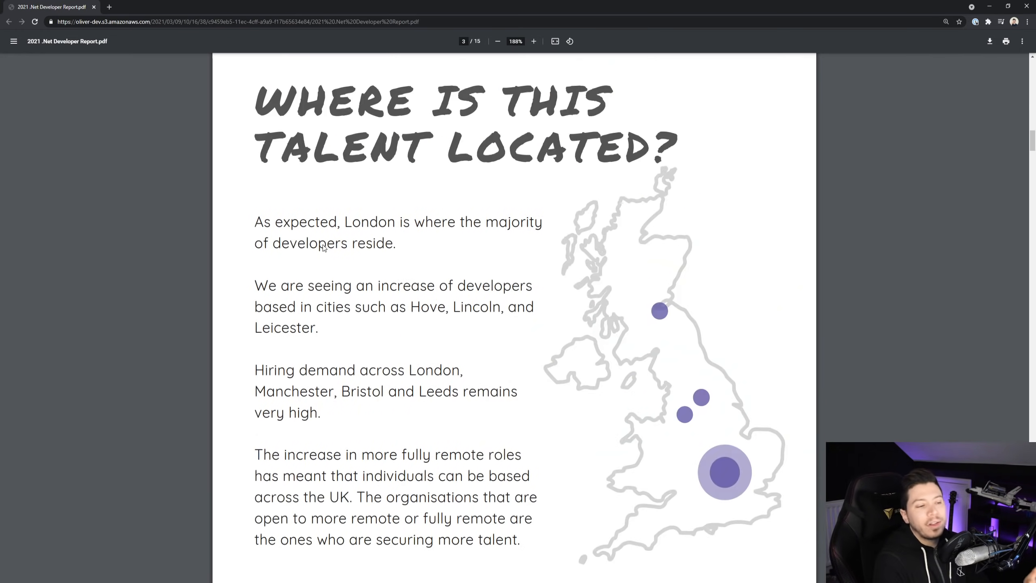
scroll("down", 3)
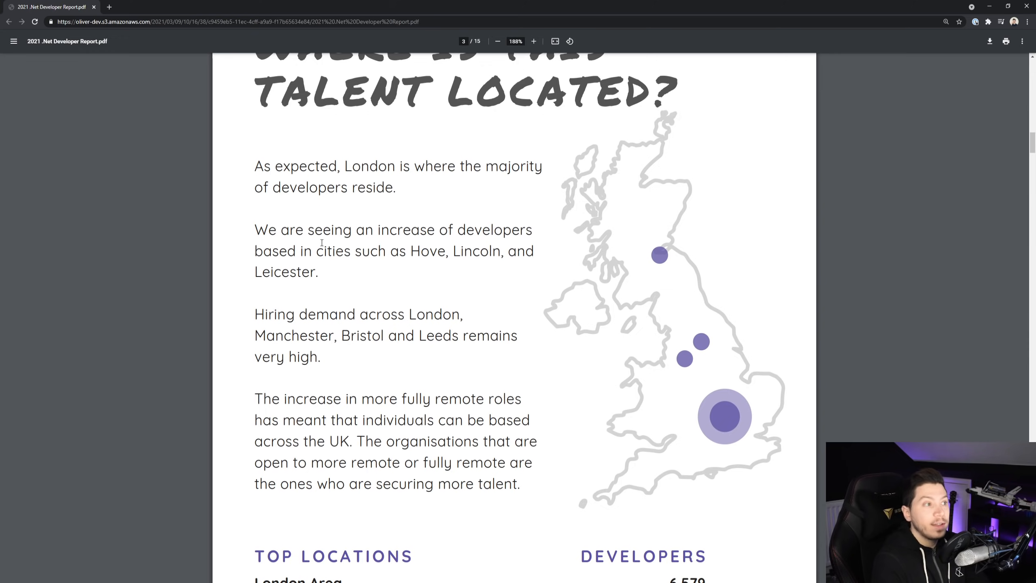
scroll("down", 3)
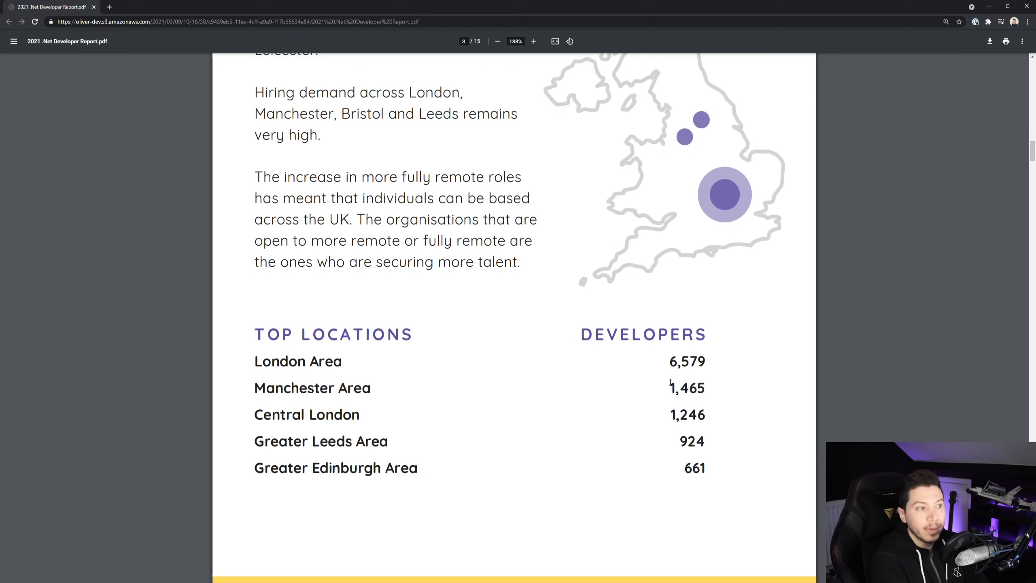
Scroll to page 4's Top 20 companies list, from Facebook to BJSS
scroll("down", 3)
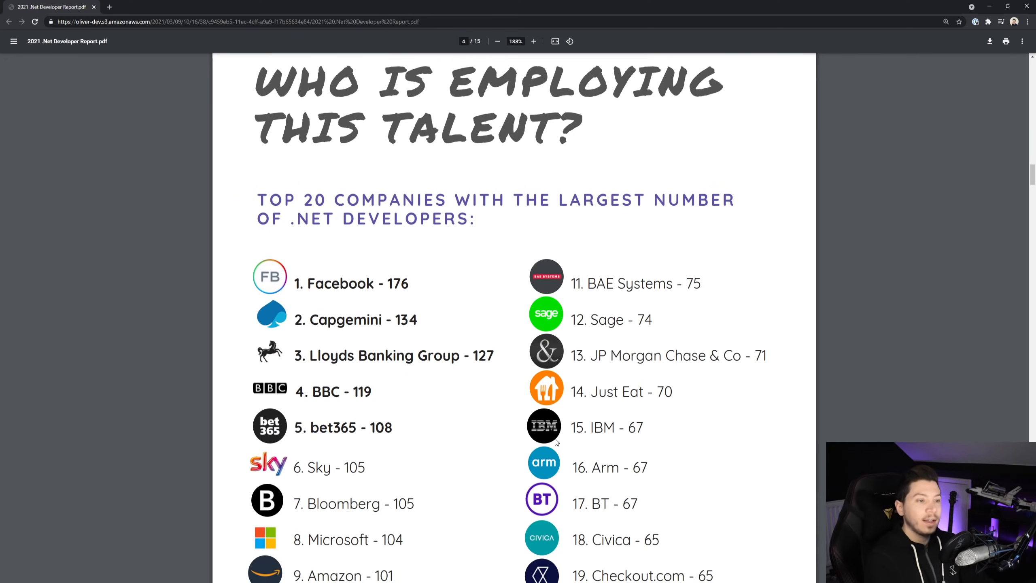
scroll("down", 3)
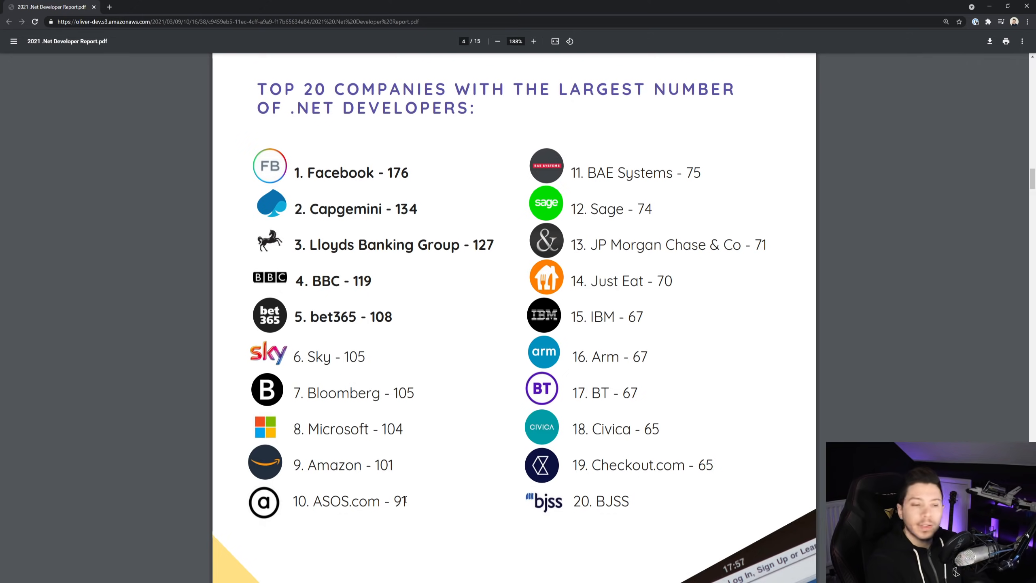
mouse_move(464, 251)
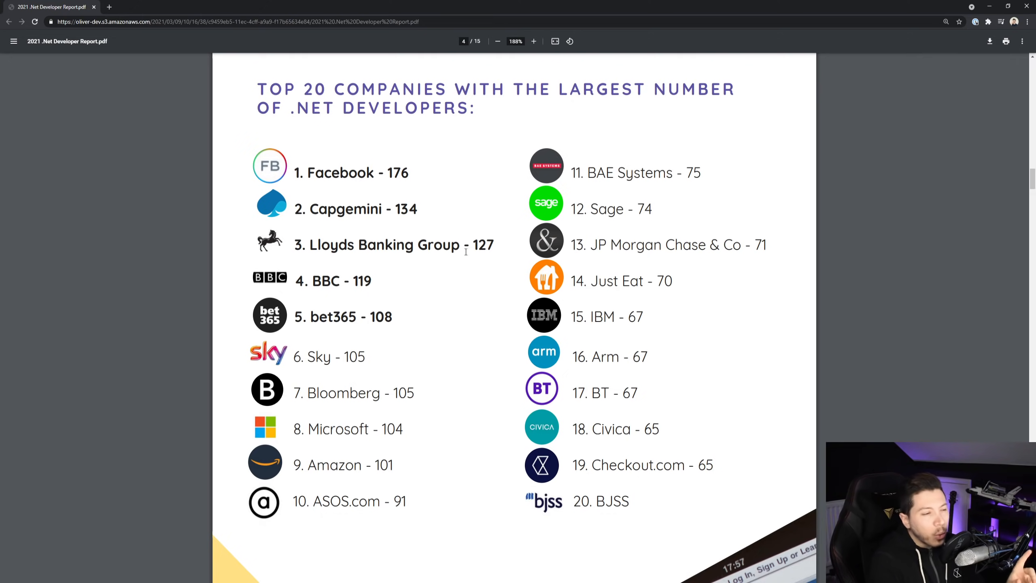
mouse_move(434, 268)
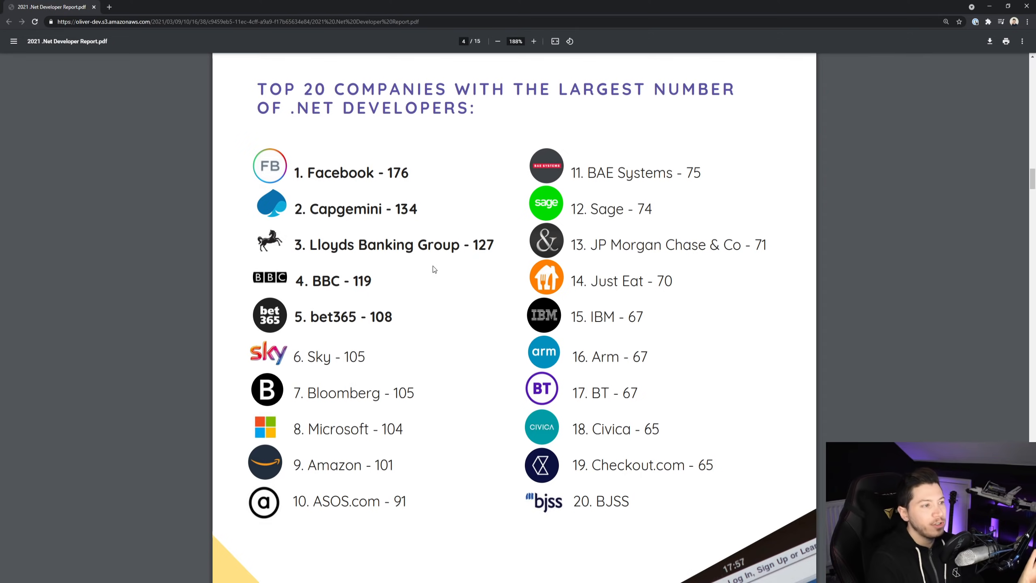
mouse_move(331, 180)
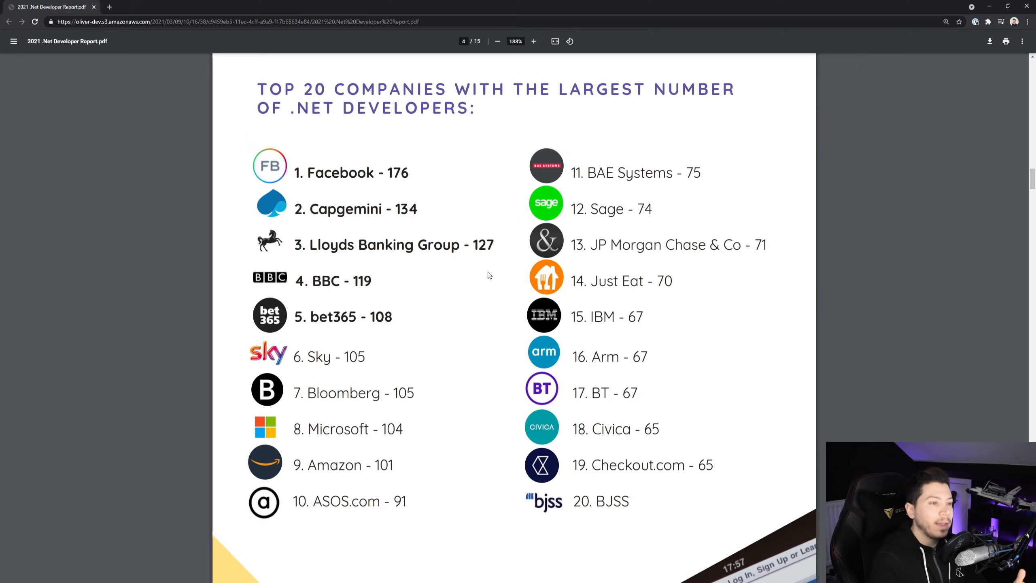
mouse_move(368, 443)
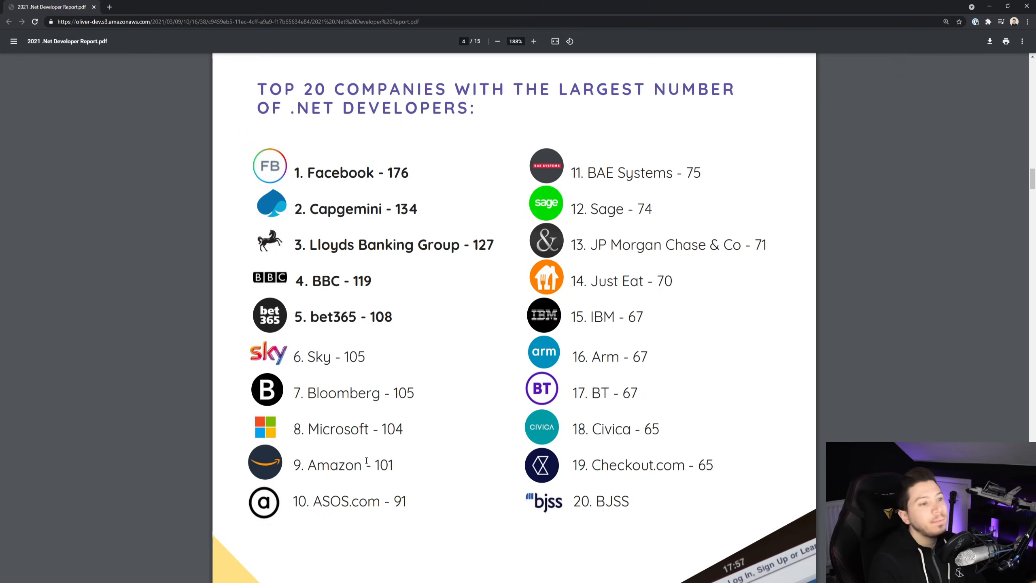
double_click(617, 281)
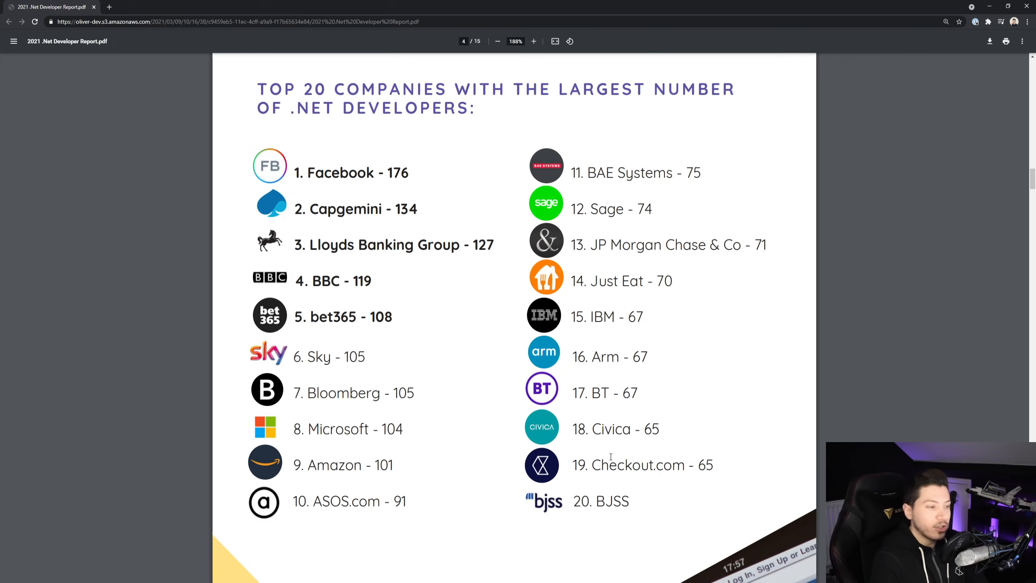
mouse_move(349, 512)
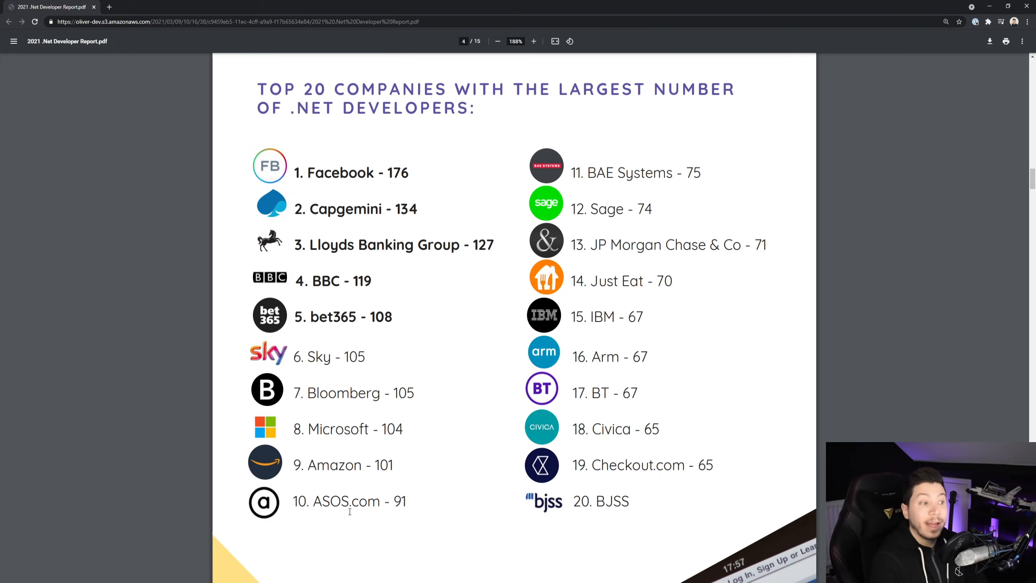
mouse_move(365, 452)
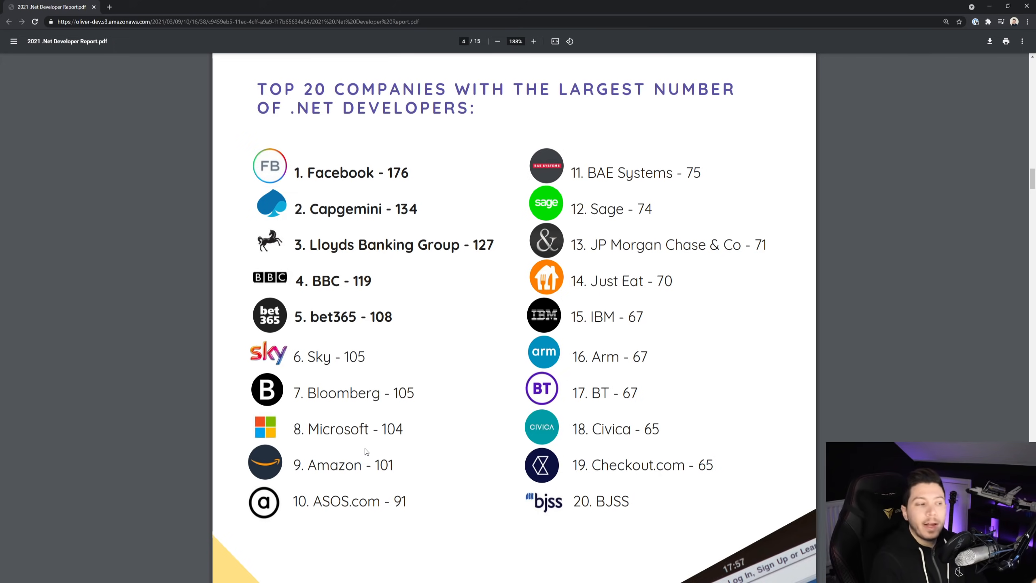
double_click(391, 429)
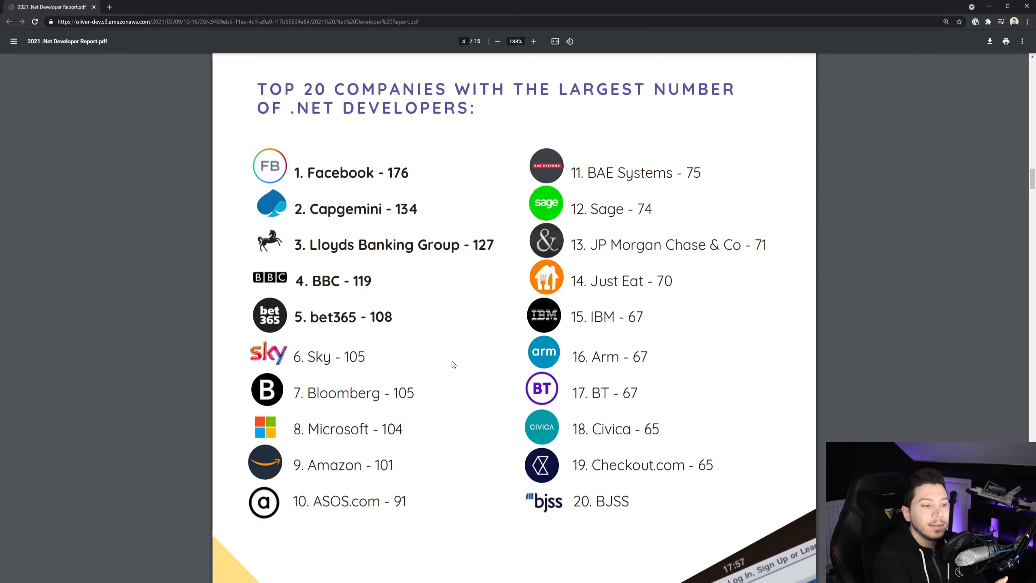
mouse_move(710, 452)
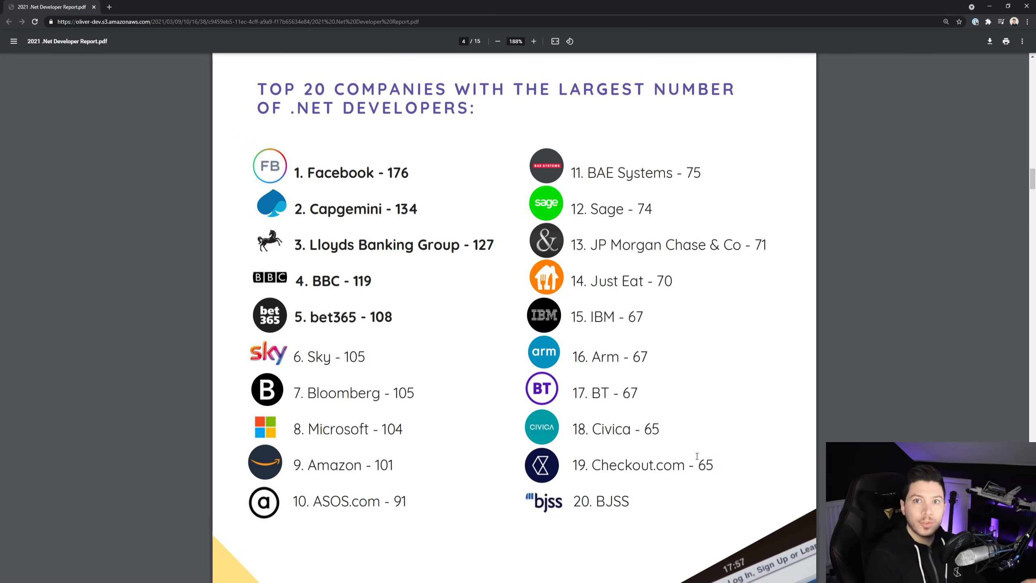
Scroll to page 5's Top 20 Fastest Changing Teams, from Made Tech at +188% to OVO
scroll("down", 3)
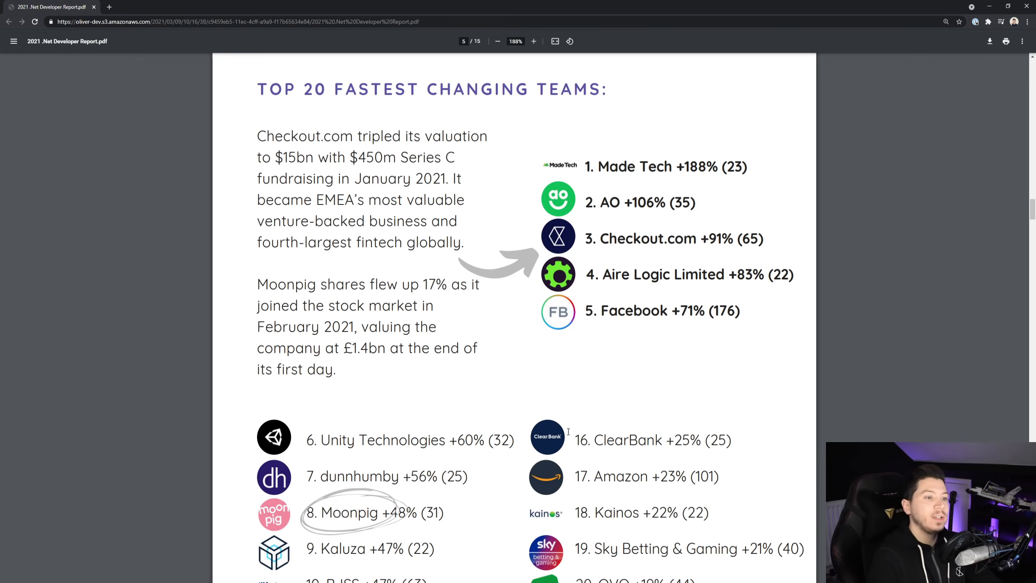
mouse_move(718, 390)
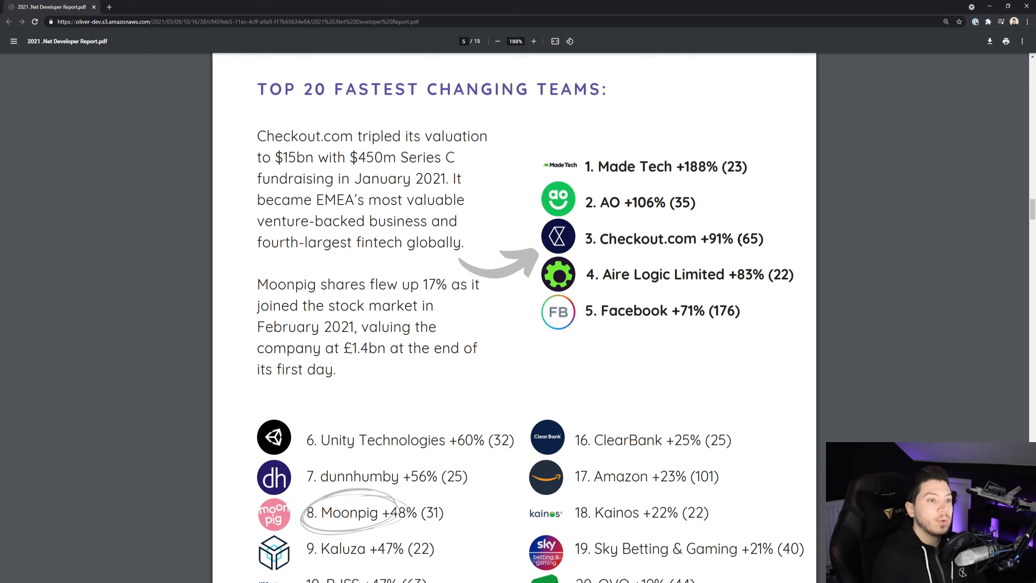
mouse_move(714, 235)
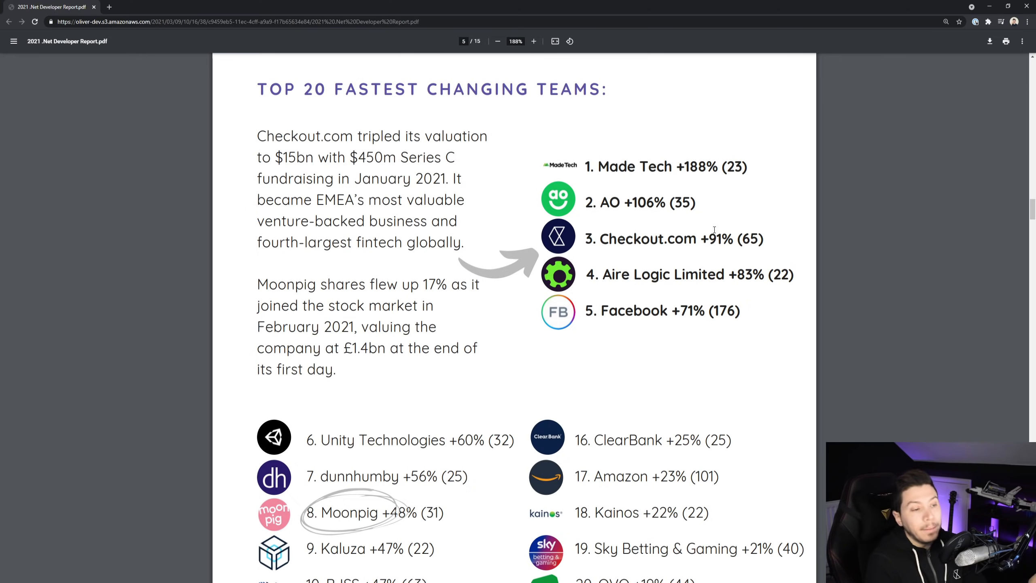
mouse_move(752, 260)
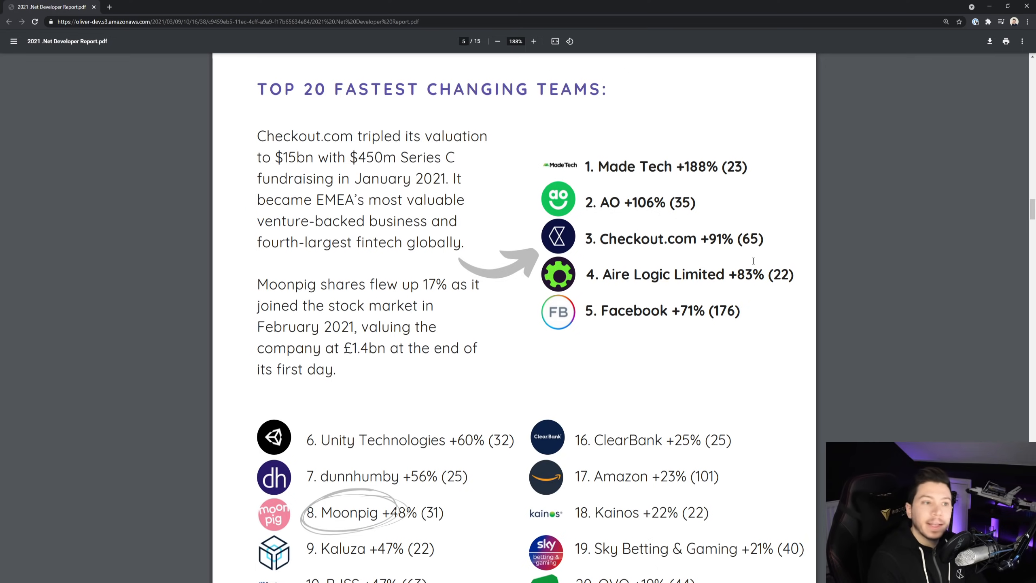
mouse_move(750, 257)
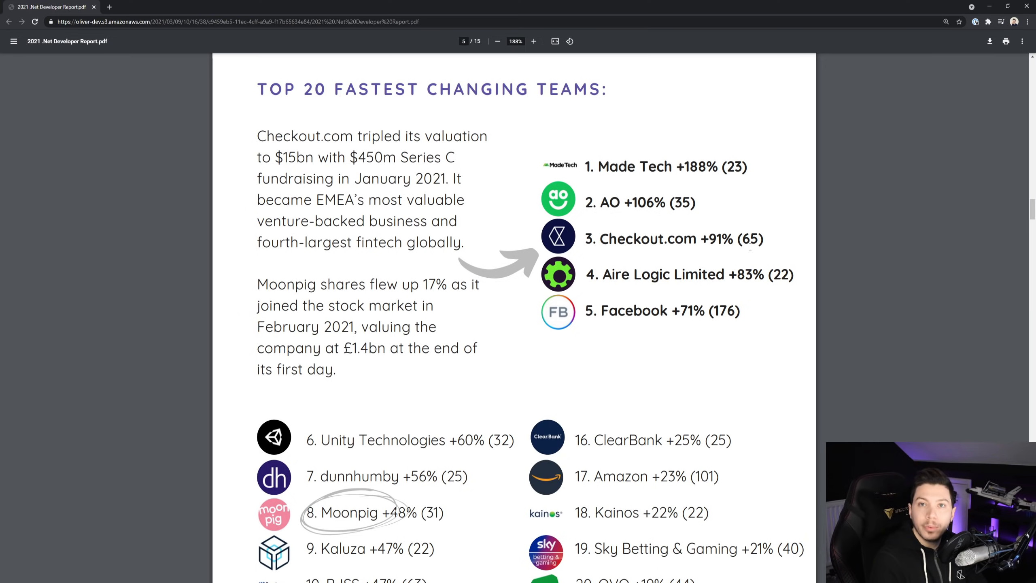
mouse_move(746, 253)
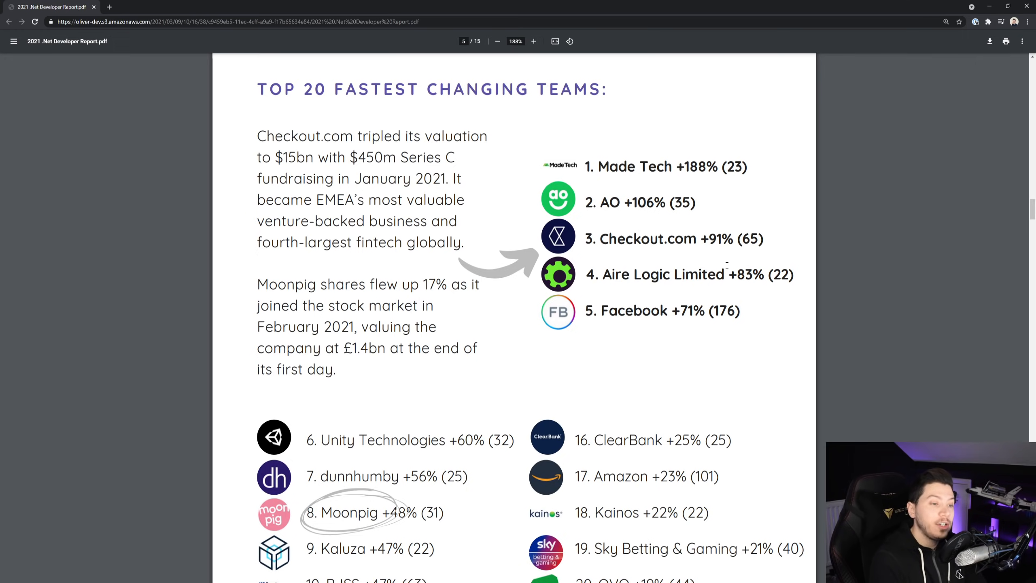
scroll("down", 3)
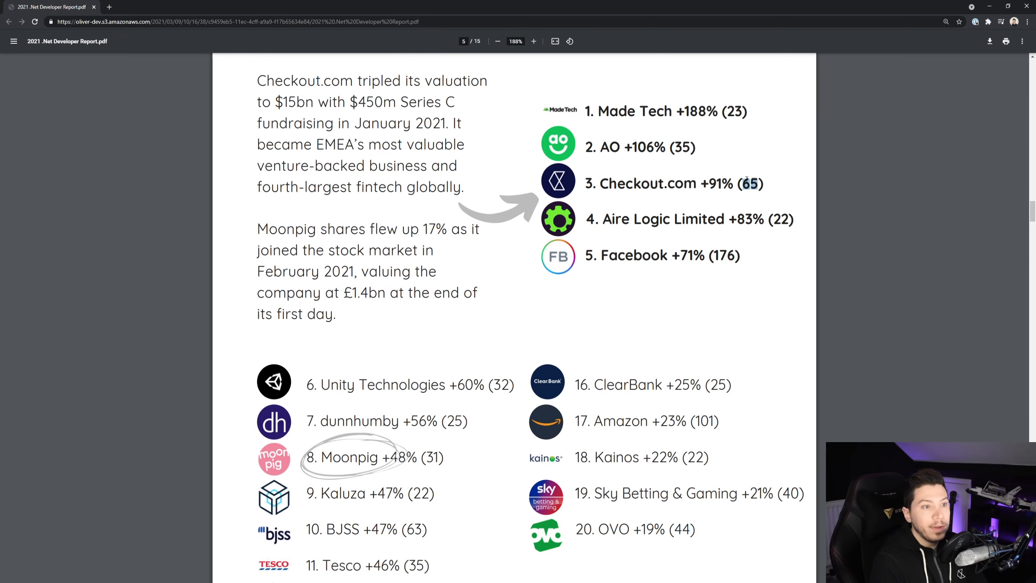
scroll("down", 3)
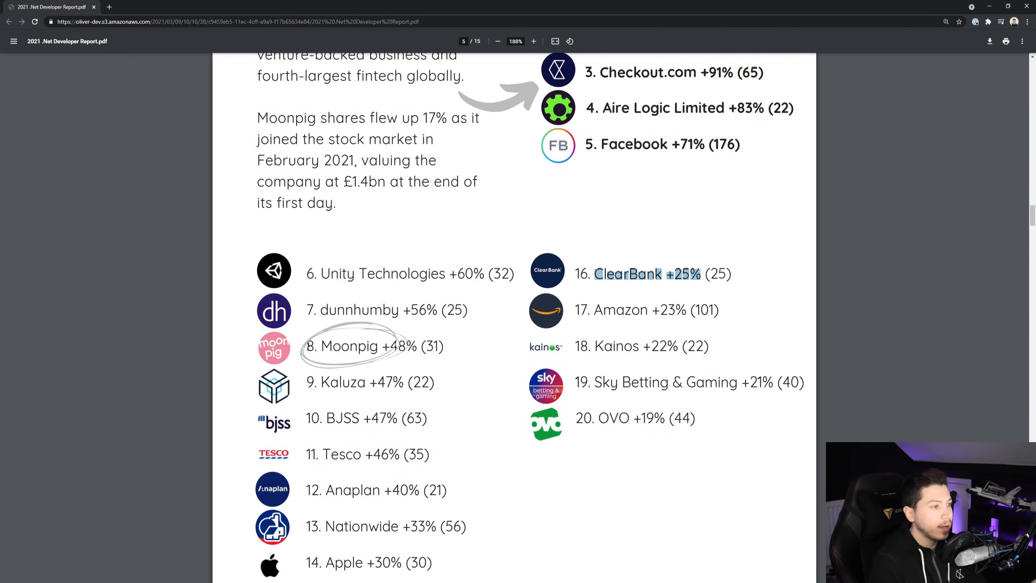
scroll("down", 3)
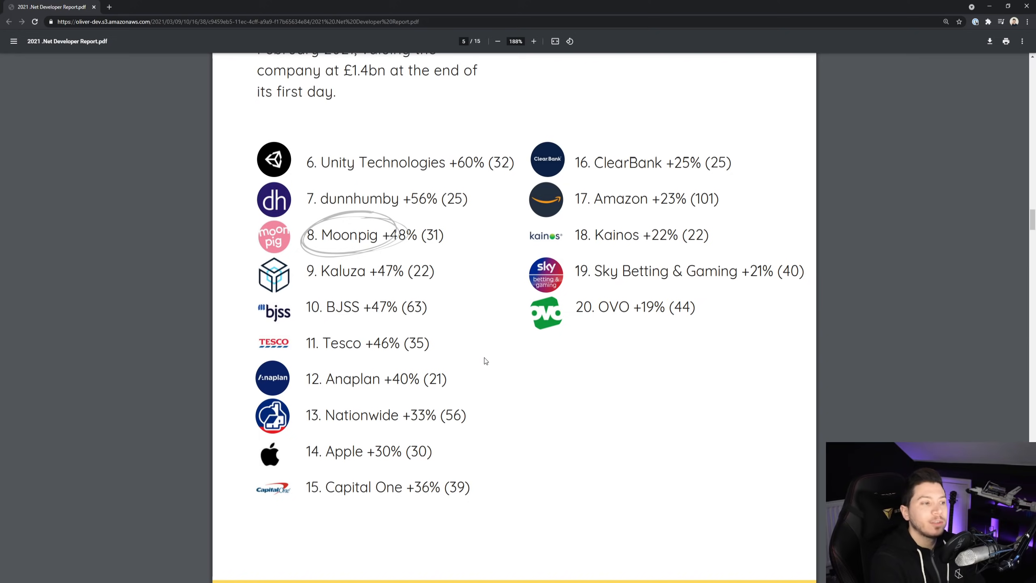
mouse_move(437, 339)
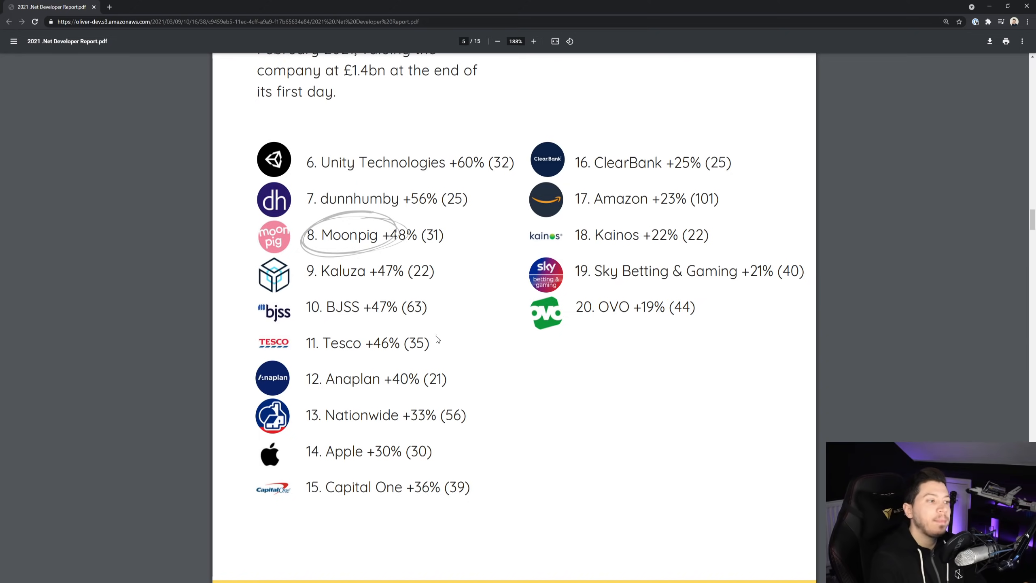
scroll("up", 3)
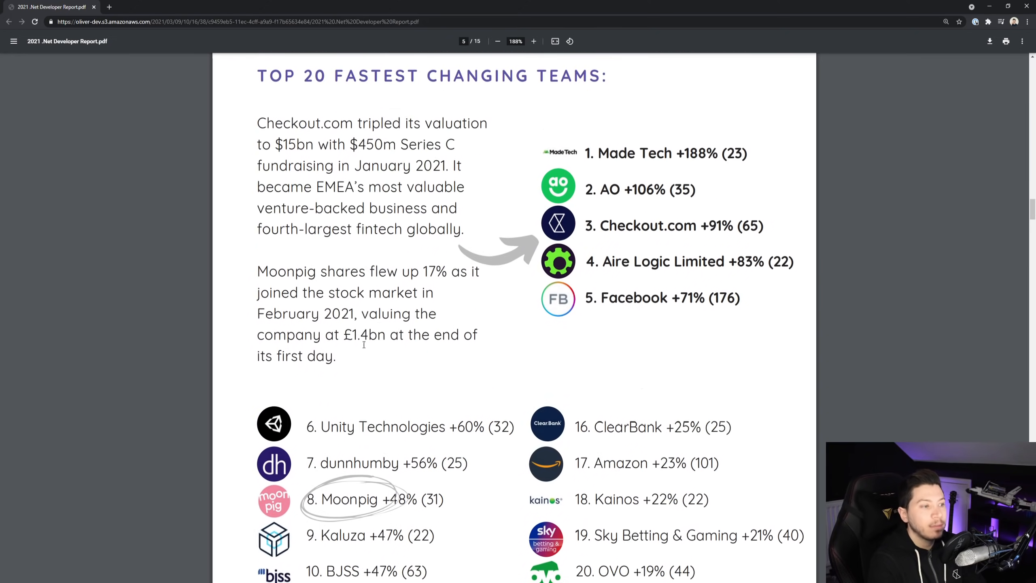
scroll("up", 3)
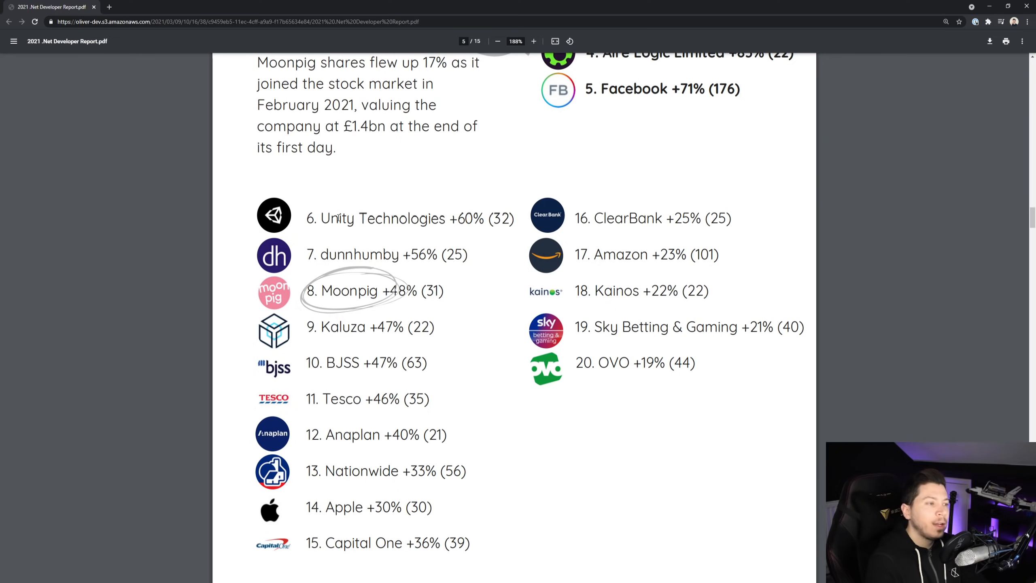
scroll("up", 3)
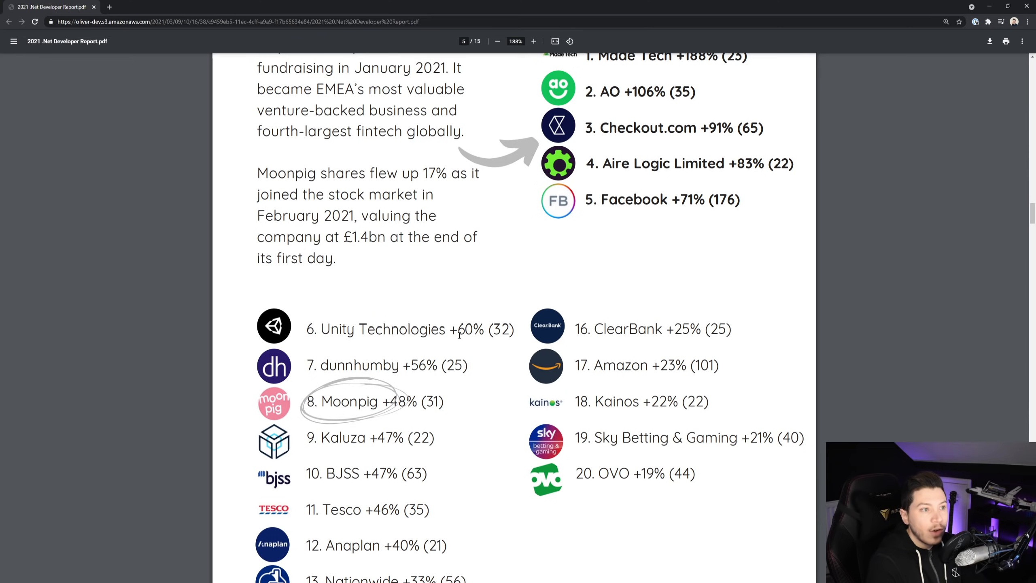
scroll("up", 3)
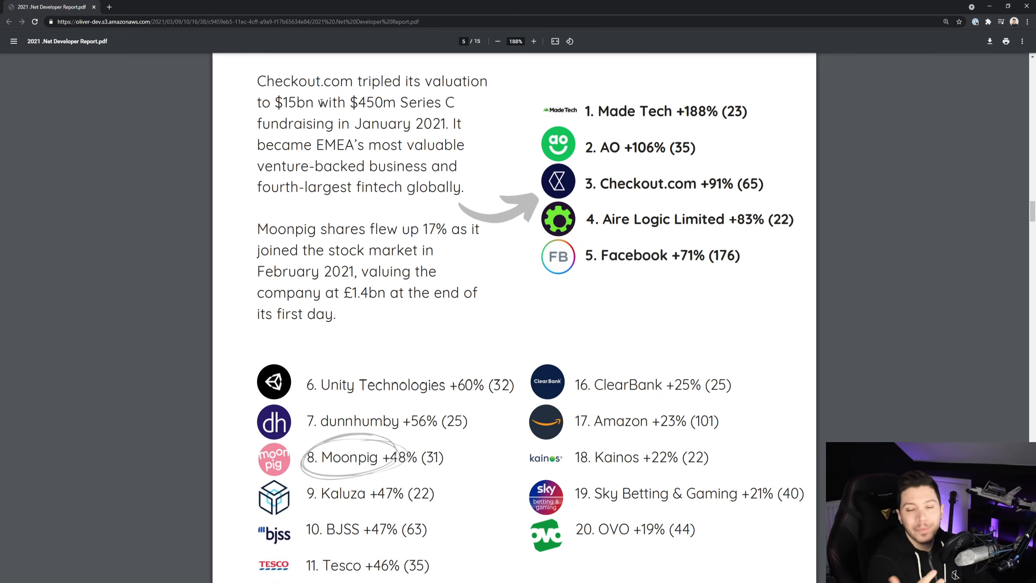
mouse_move(147, 123)
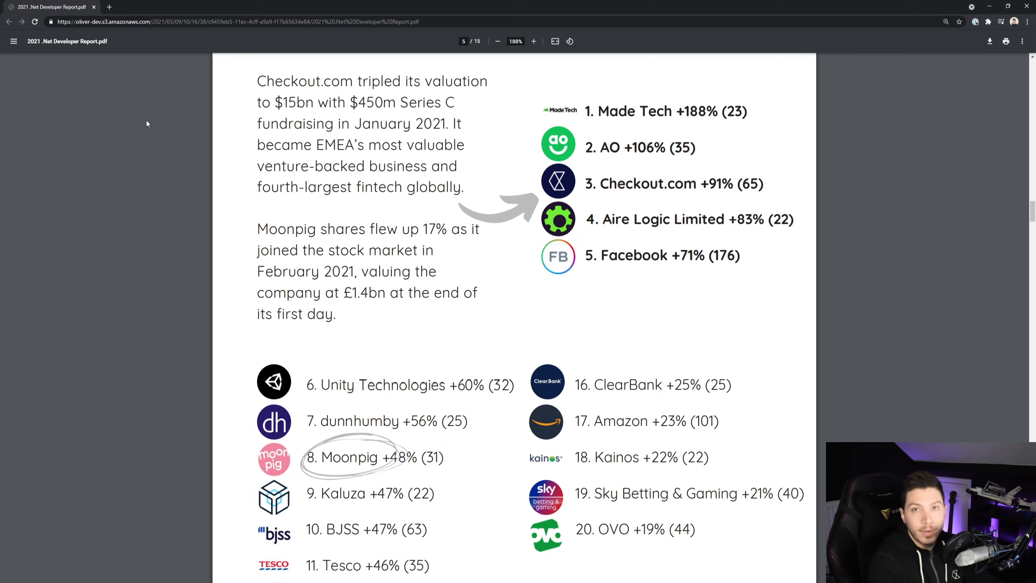
Scroll past page 6 (The Tech) down to the Salary Guide on page 12
scroll("down", 3)
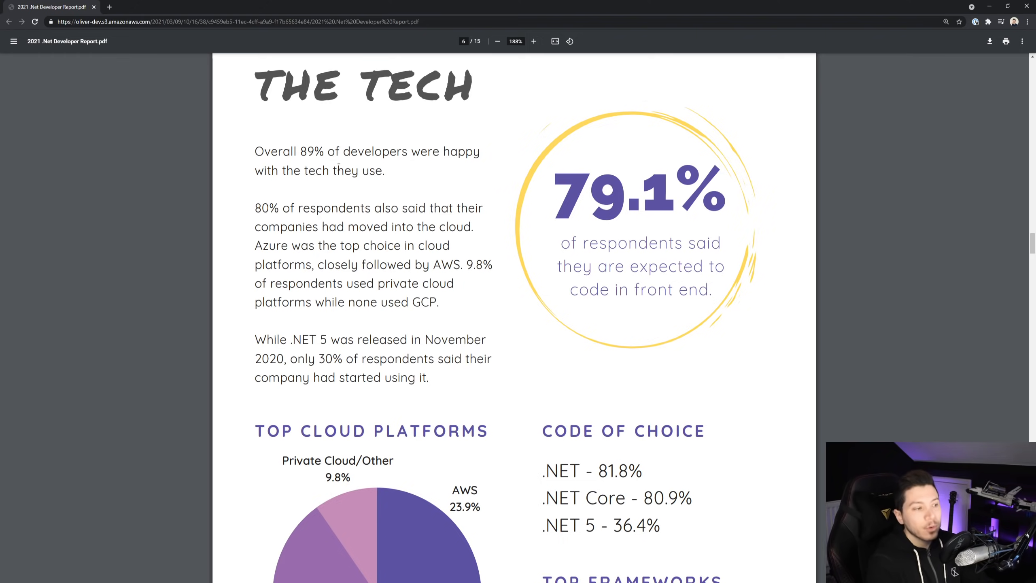
scroll("down", 3)
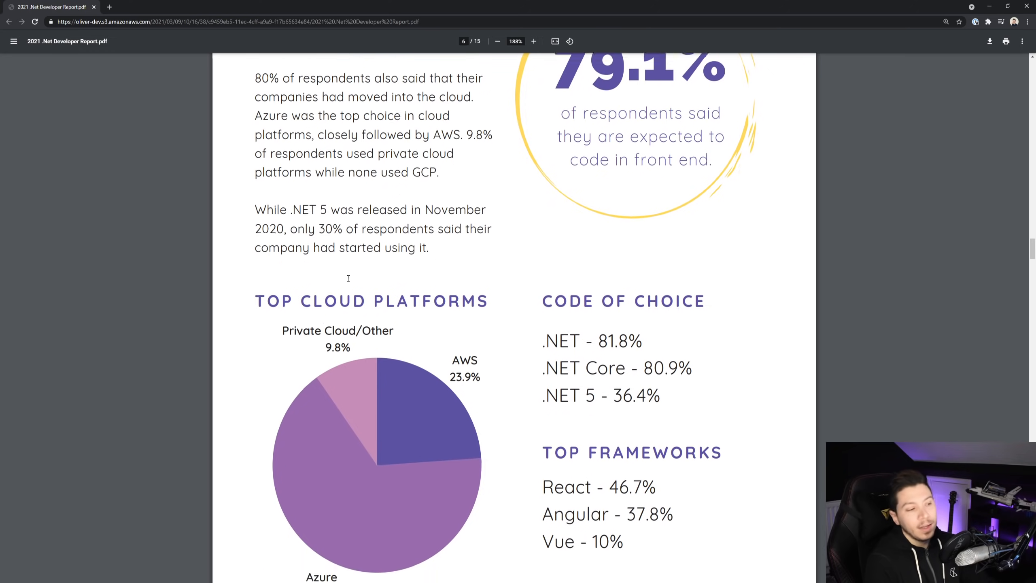
scroll("down", 3)
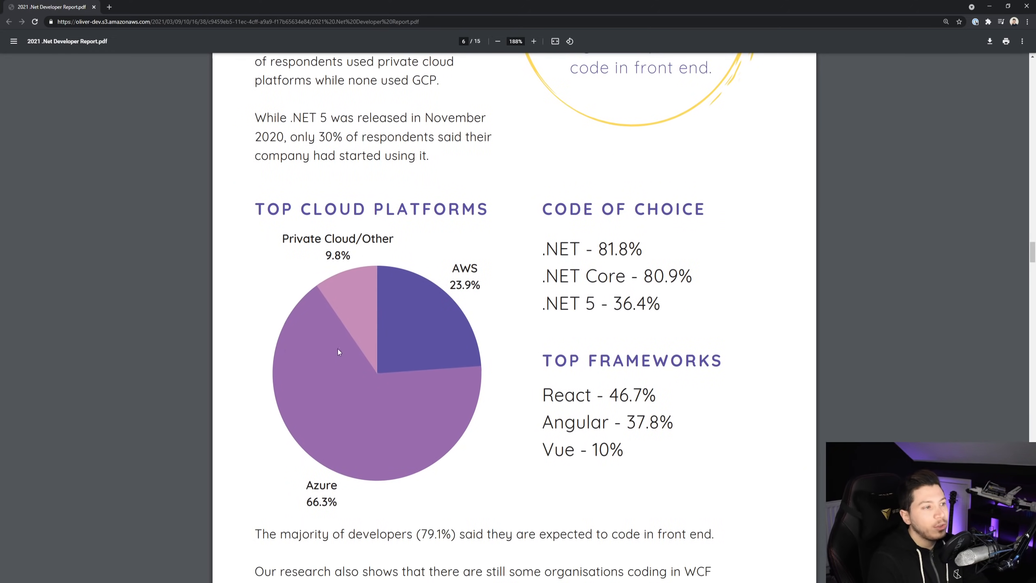
mouse_move(406, 413)
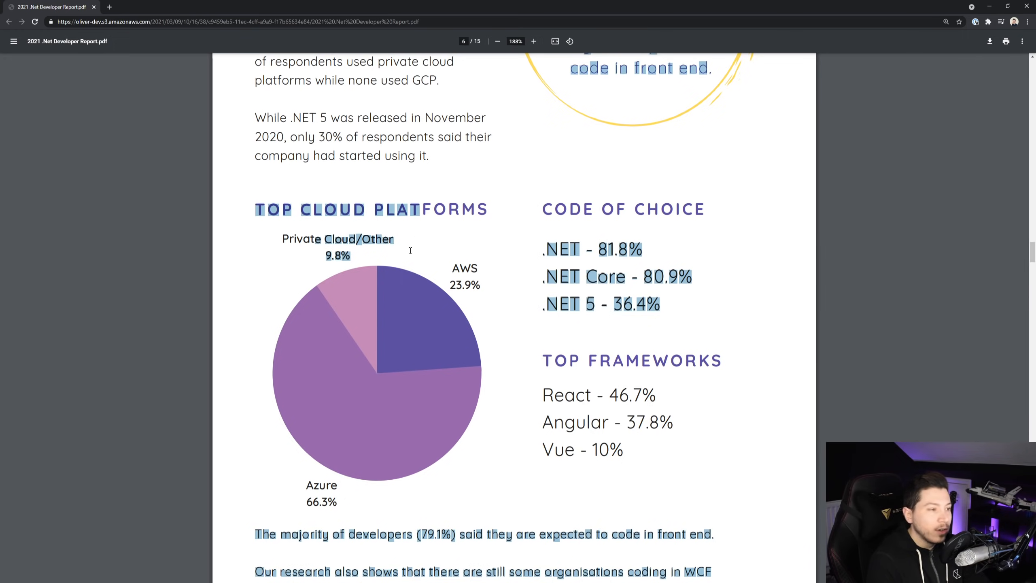
scroll("down", 3)
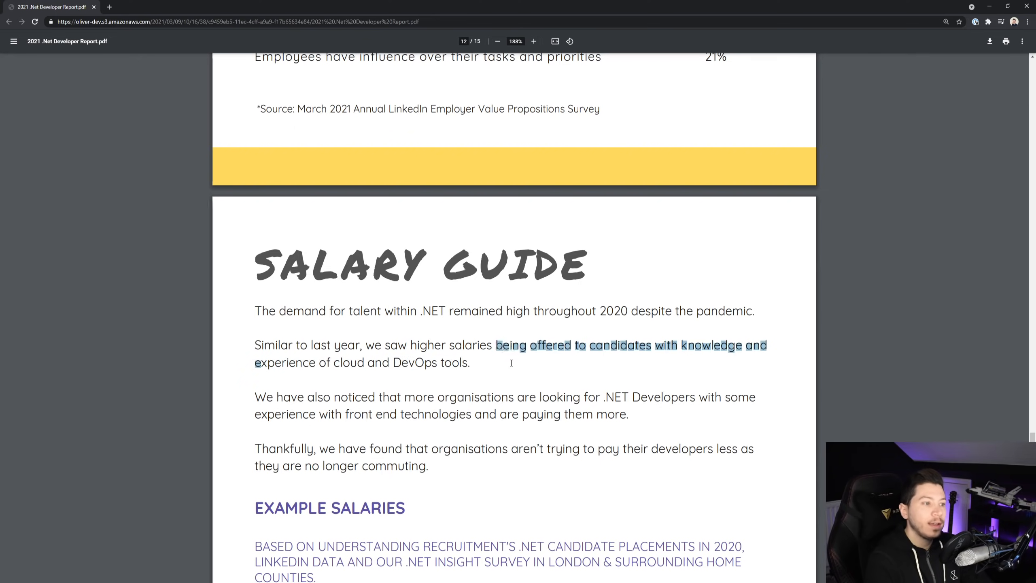
Scroll past the Salary Guide introduction to the example salaries table, Graduate/Junior to Development Manager
left_click(511, 362)
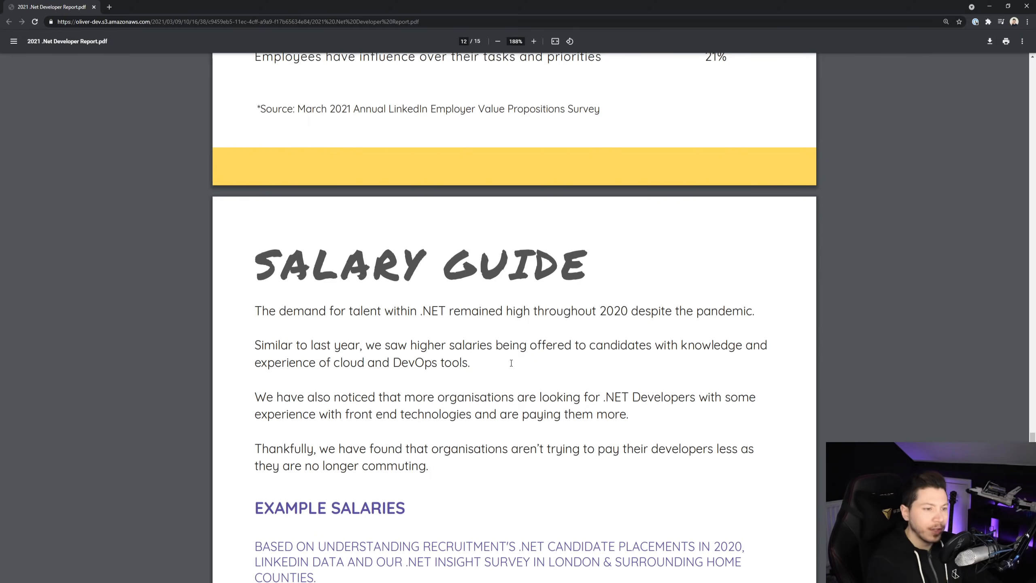
scroll("down", 3)
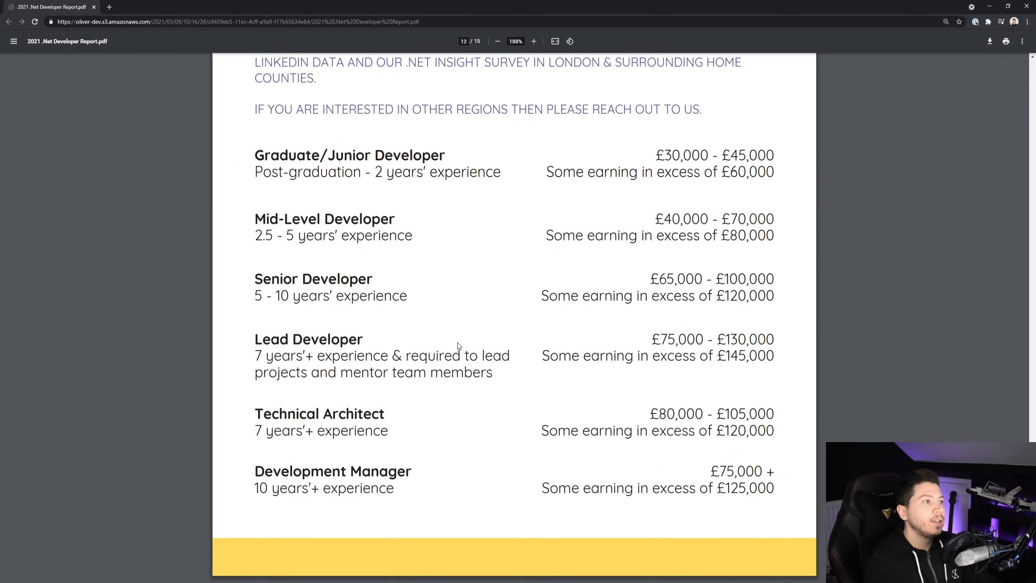
scroll("down", 3)
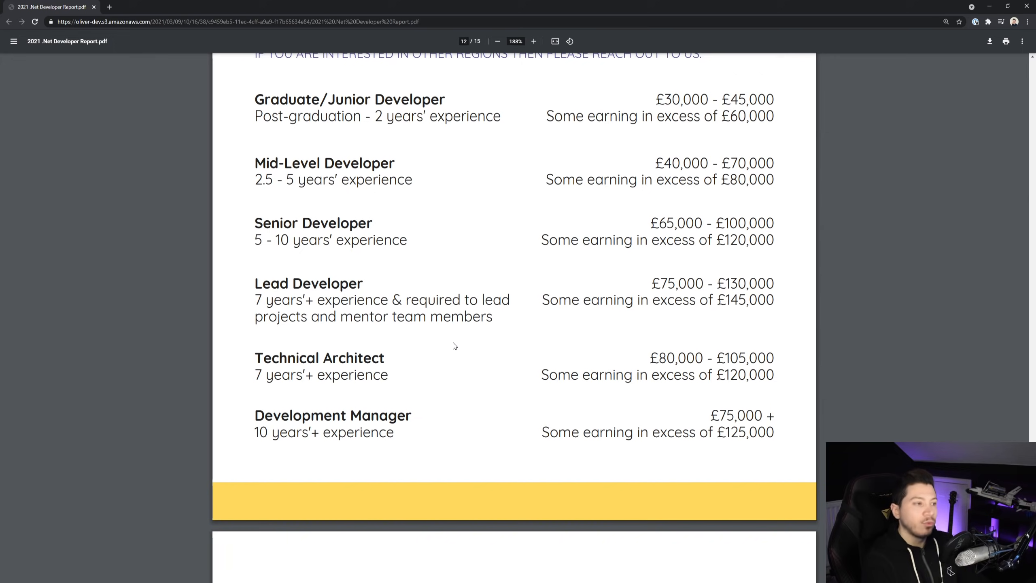
mouse_move(434, 348)
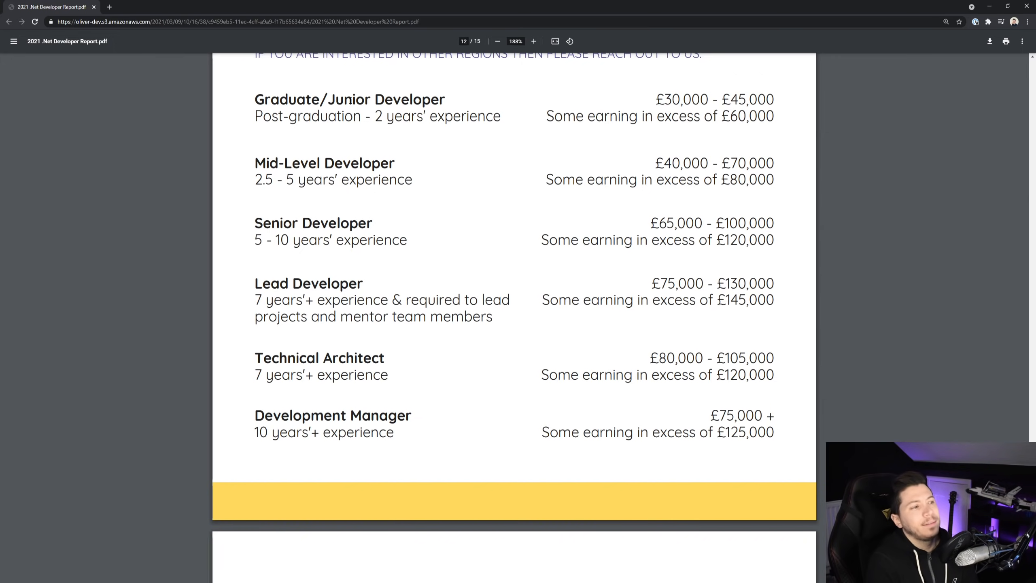
double_click(379, 117)
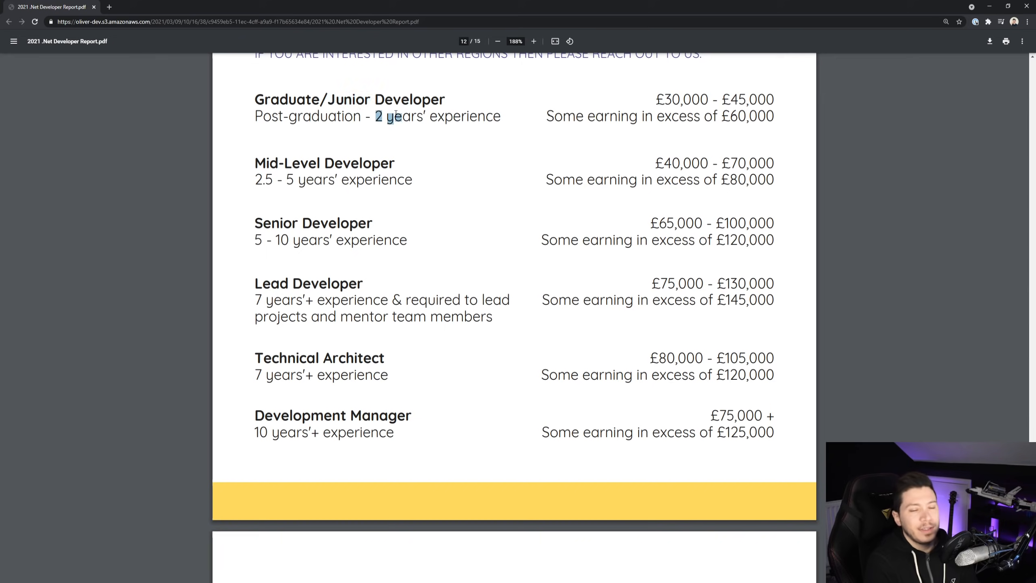
mouse_move(393, 138)
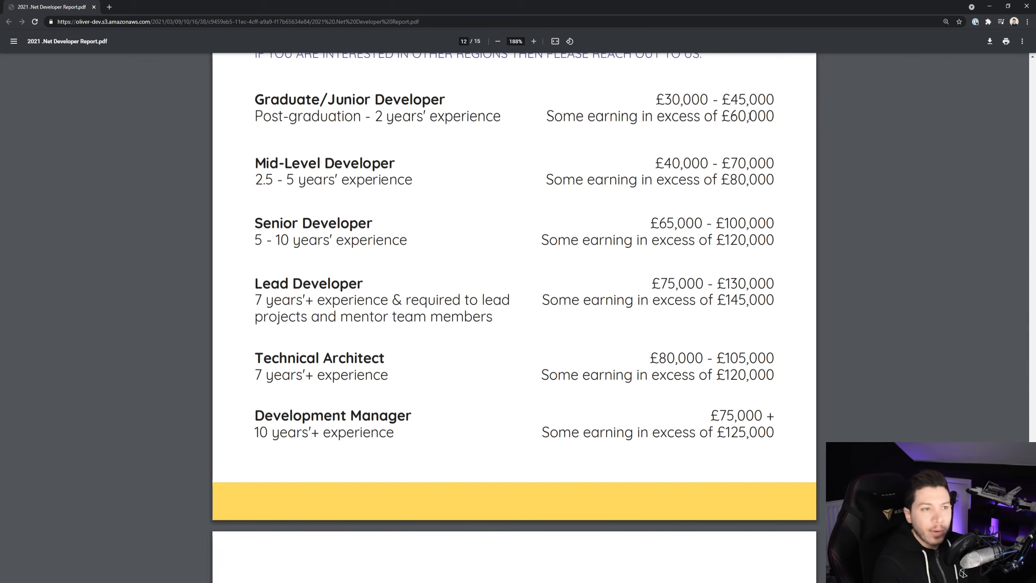
double_click(682, 99)
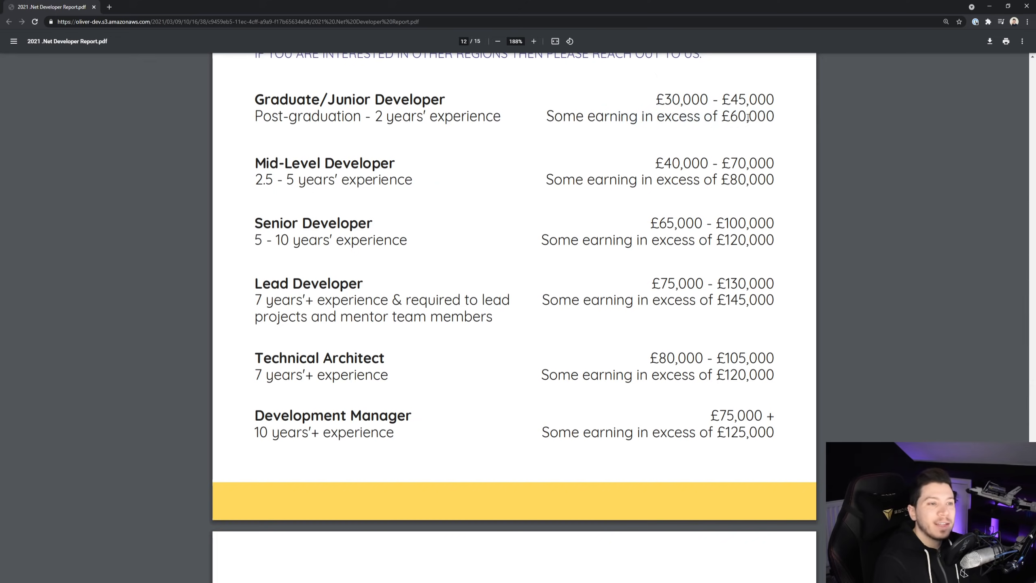
double_click(743, 116)
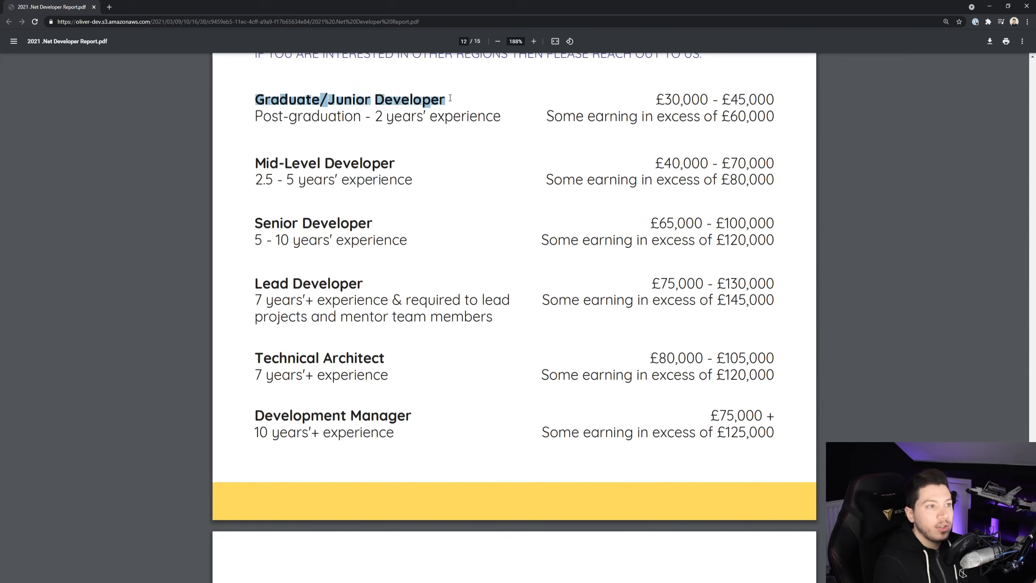
left_click(754, 116)
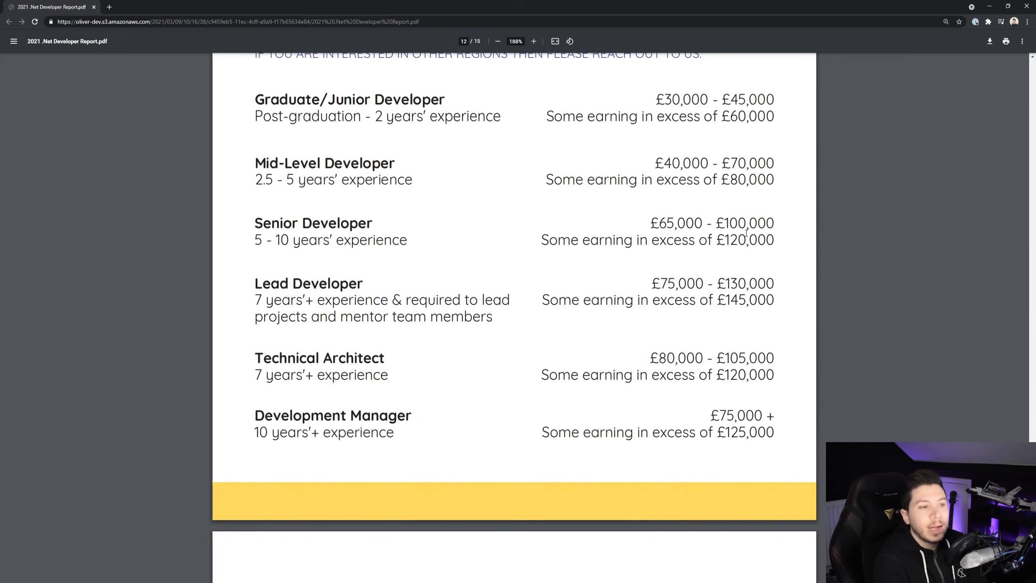
Highlight the Senior and Lead Developer (£130,000) salary figures, then scroll to page 13's degrees pie chart
double_click(740, 239)
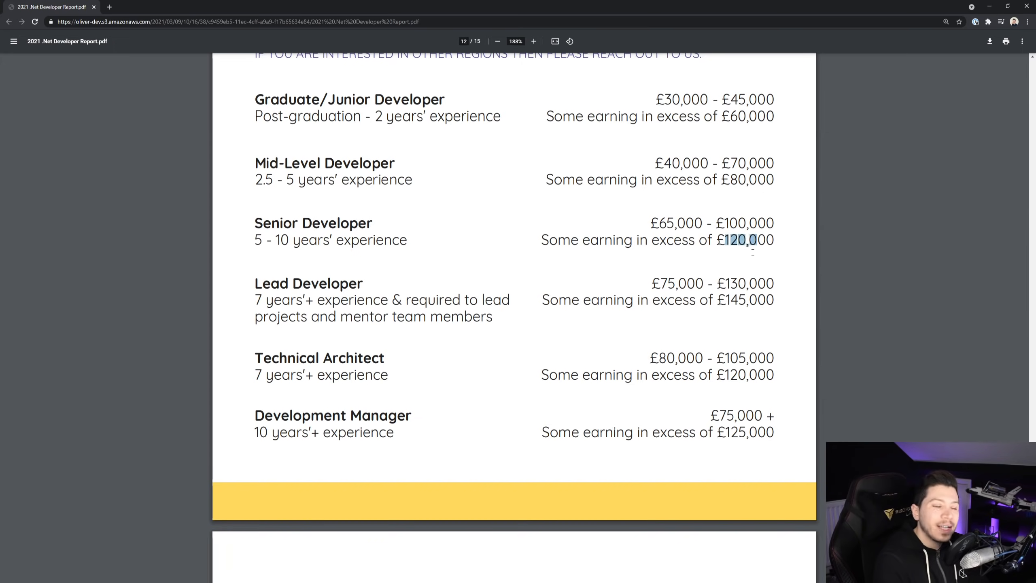
mouse_move(747, 266)
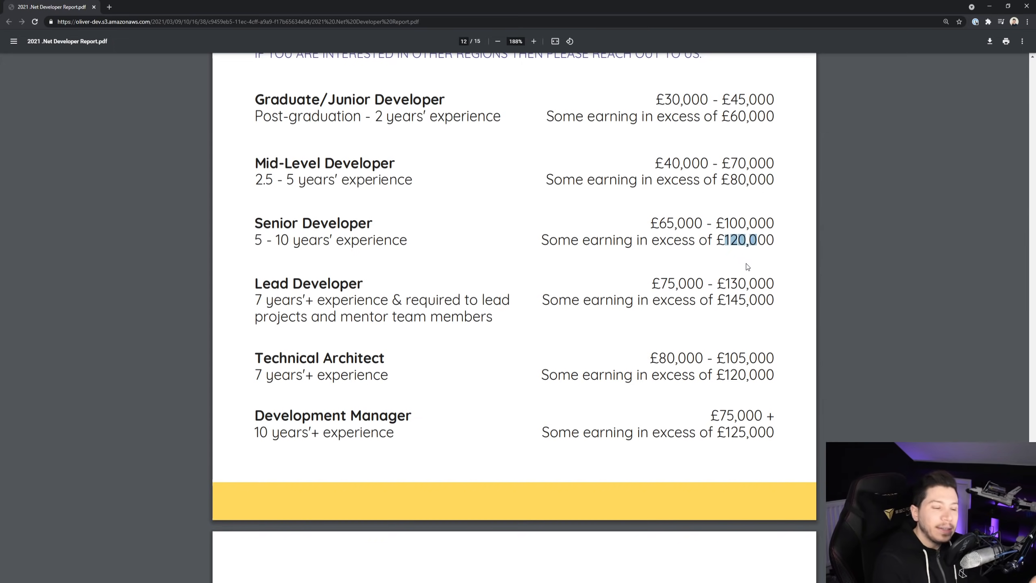
mouse_move(746, 270)
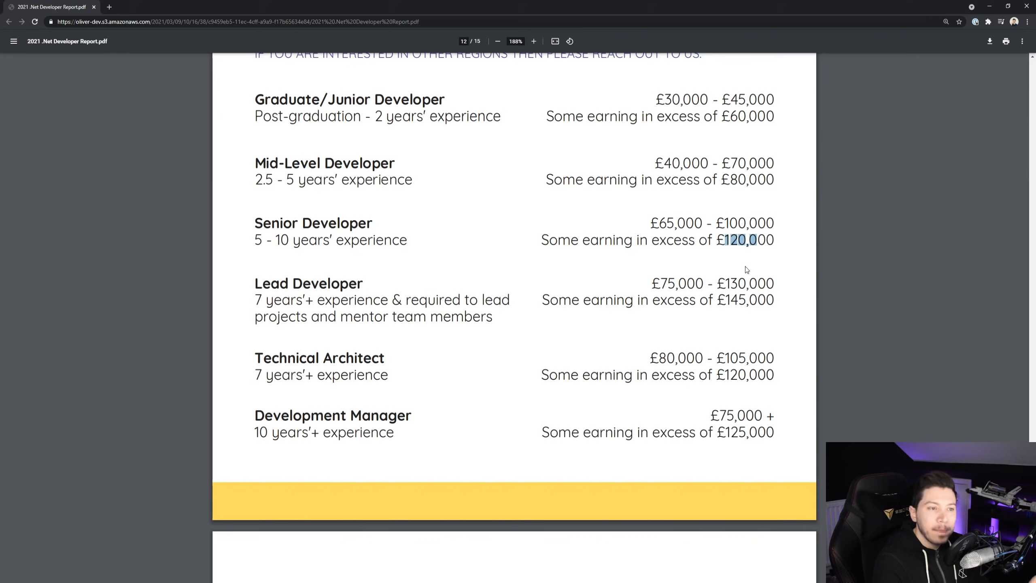
mouse_move(607, 267)
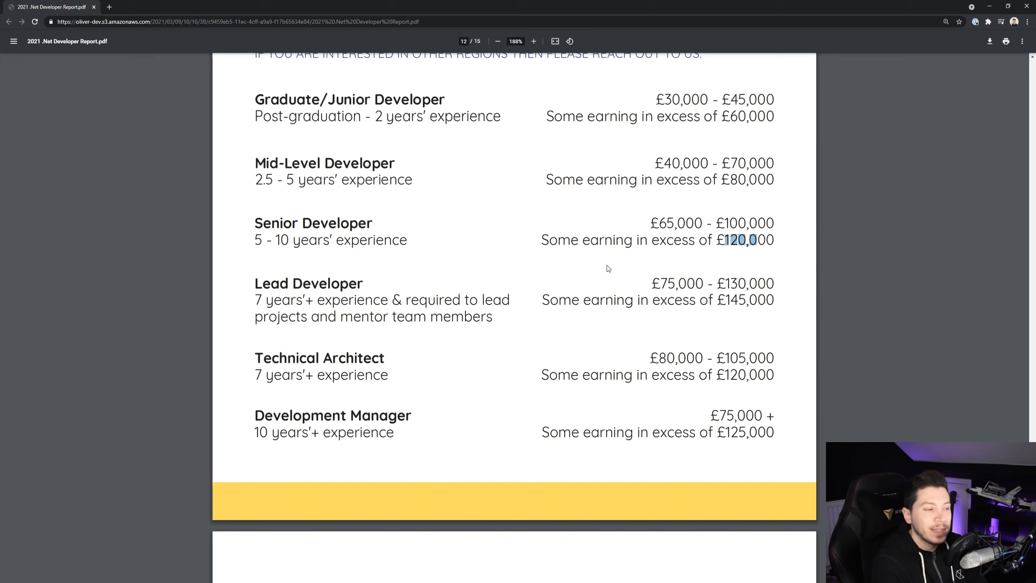
mouse_move(731, 283)
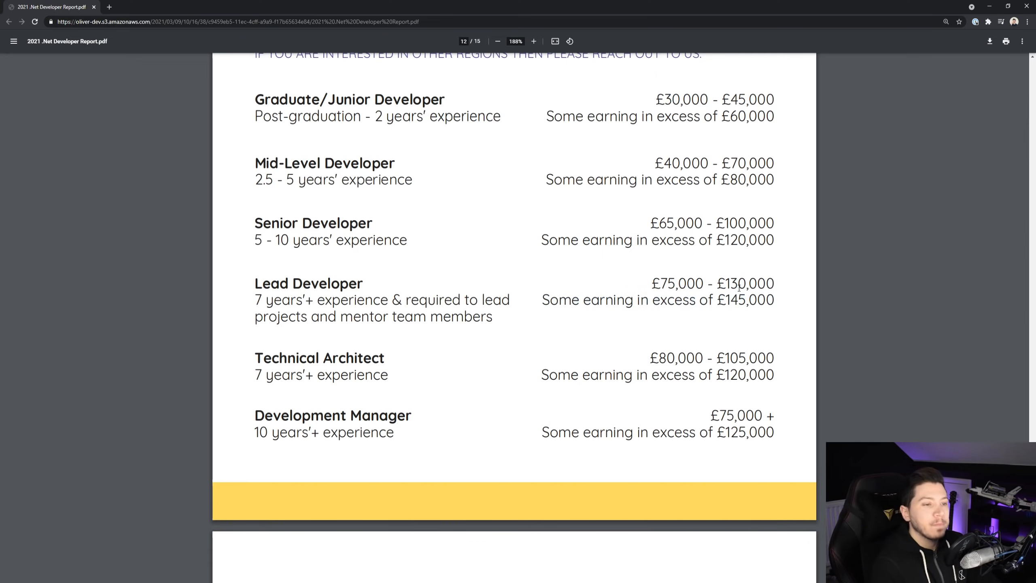
double_click(745, 283)
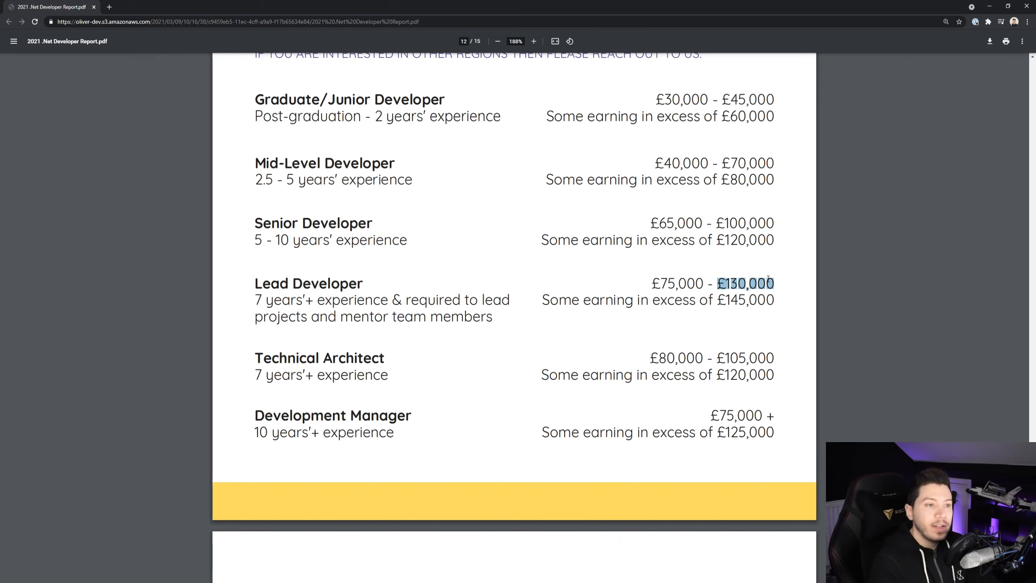
mouse_move(254, 244)
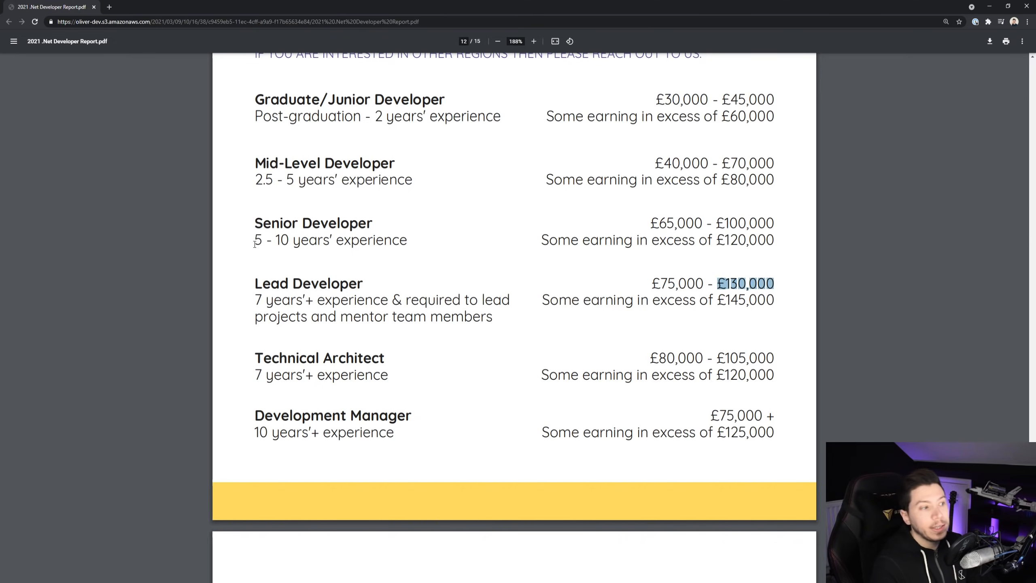
mouse_move(552, 355)
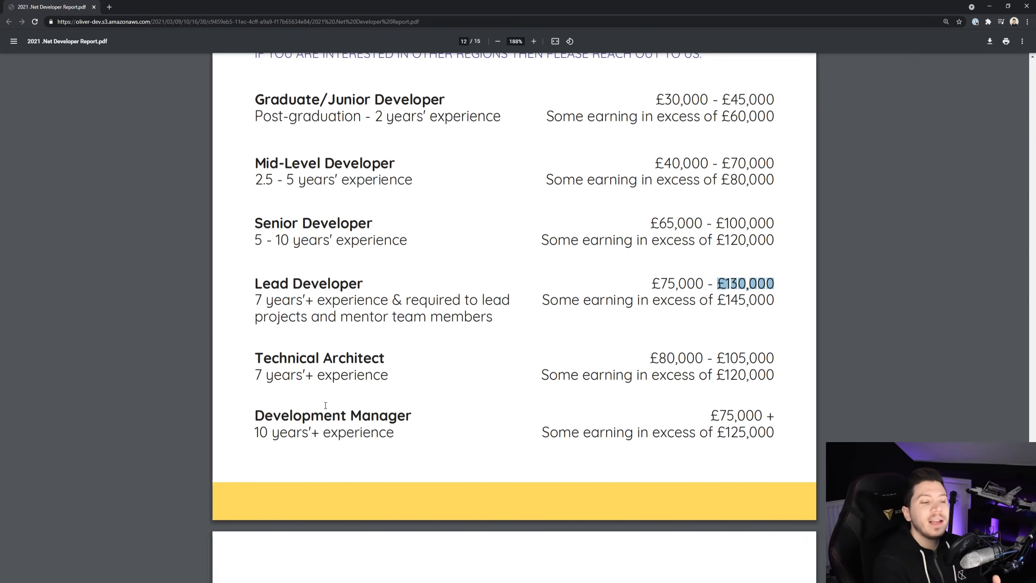
mouse_move(382, 420)
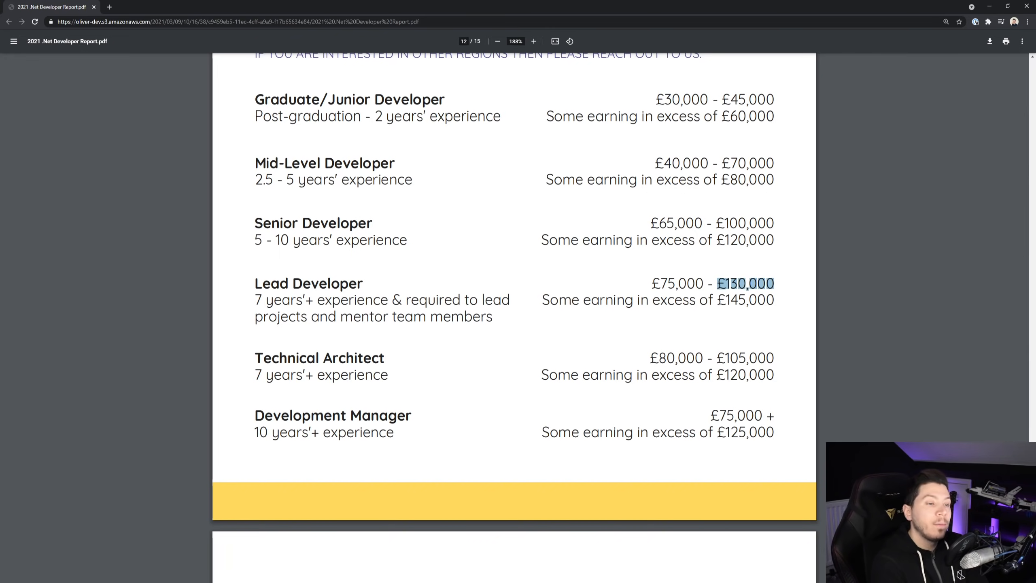
left_click(591, 272)
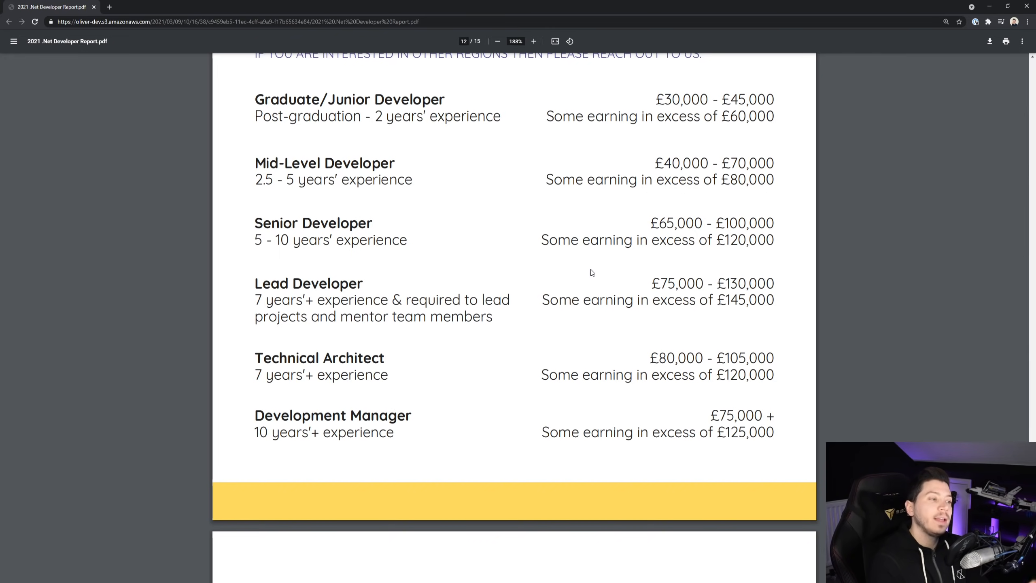
mouse_move(582, 269)
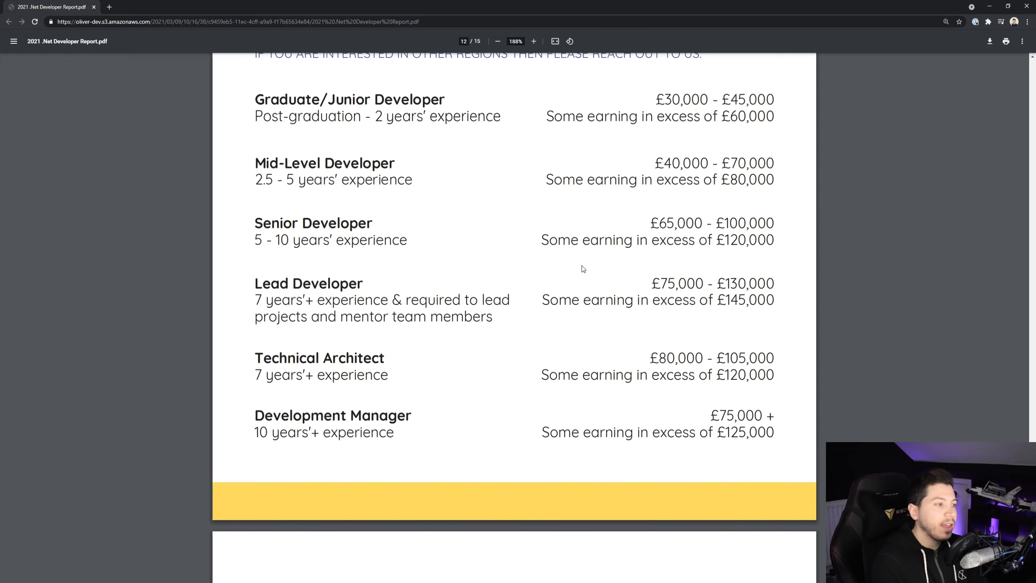
mouse_move(660, 299)
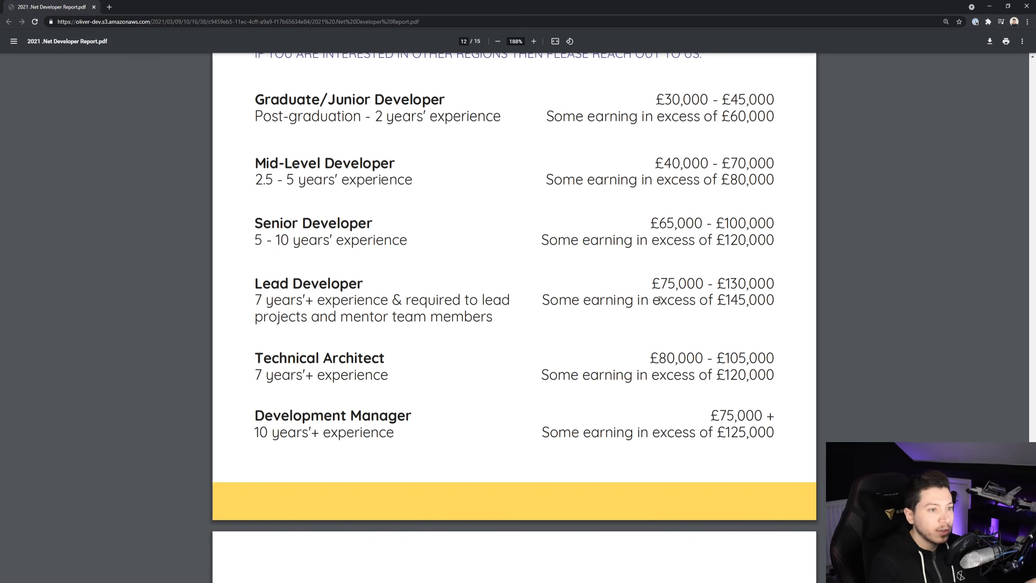
mouse_move(673, 343)
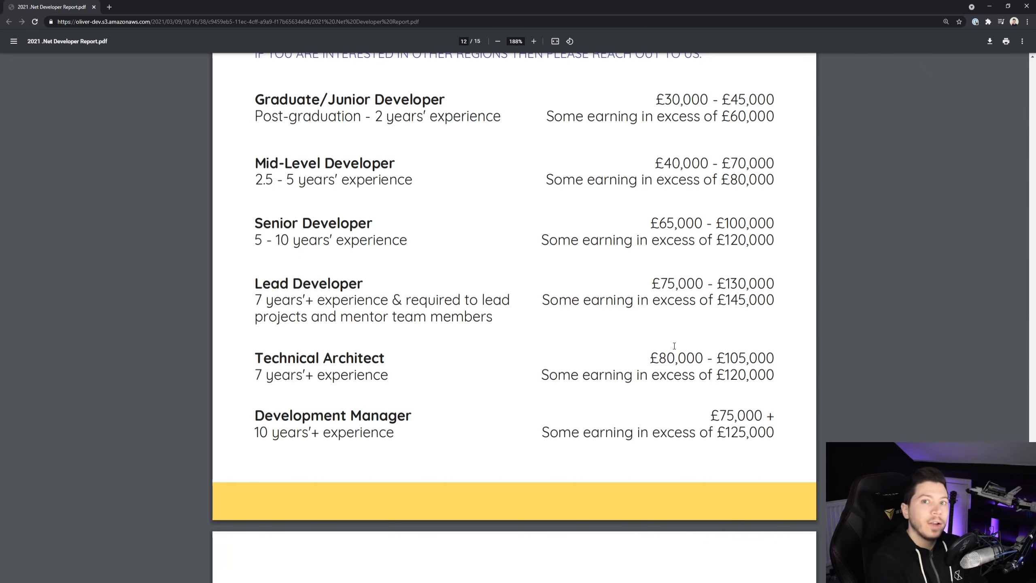
scroll("down", 3)
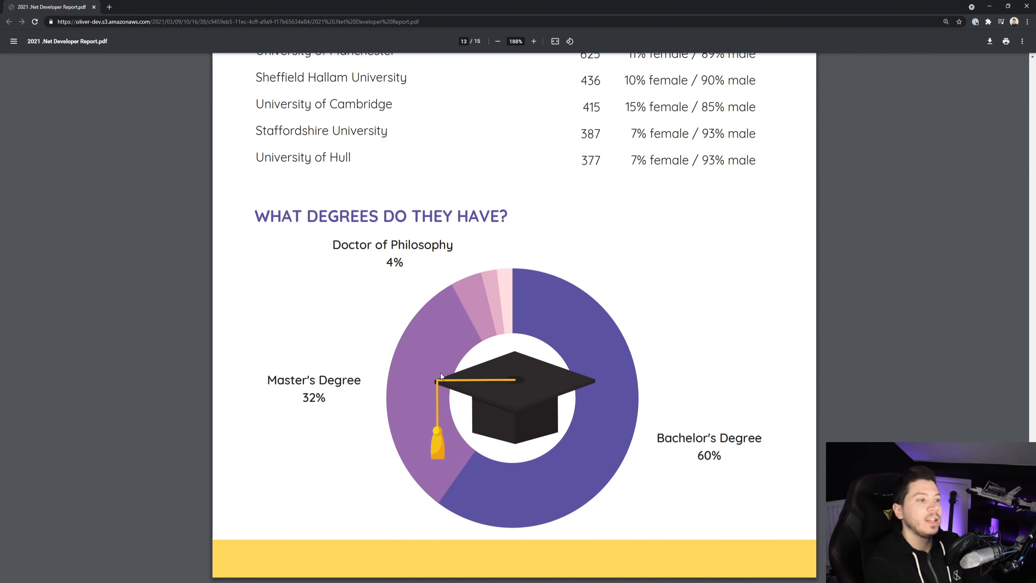